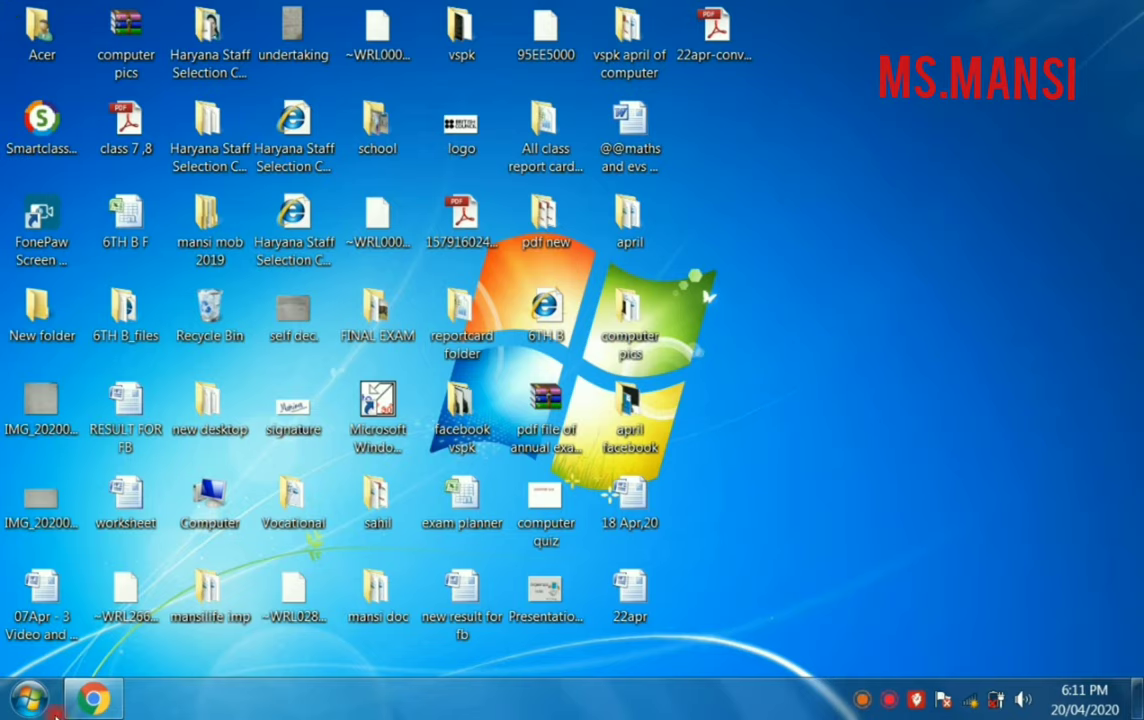
{"action": "mouse_move", "coordinate": [92, 697]}
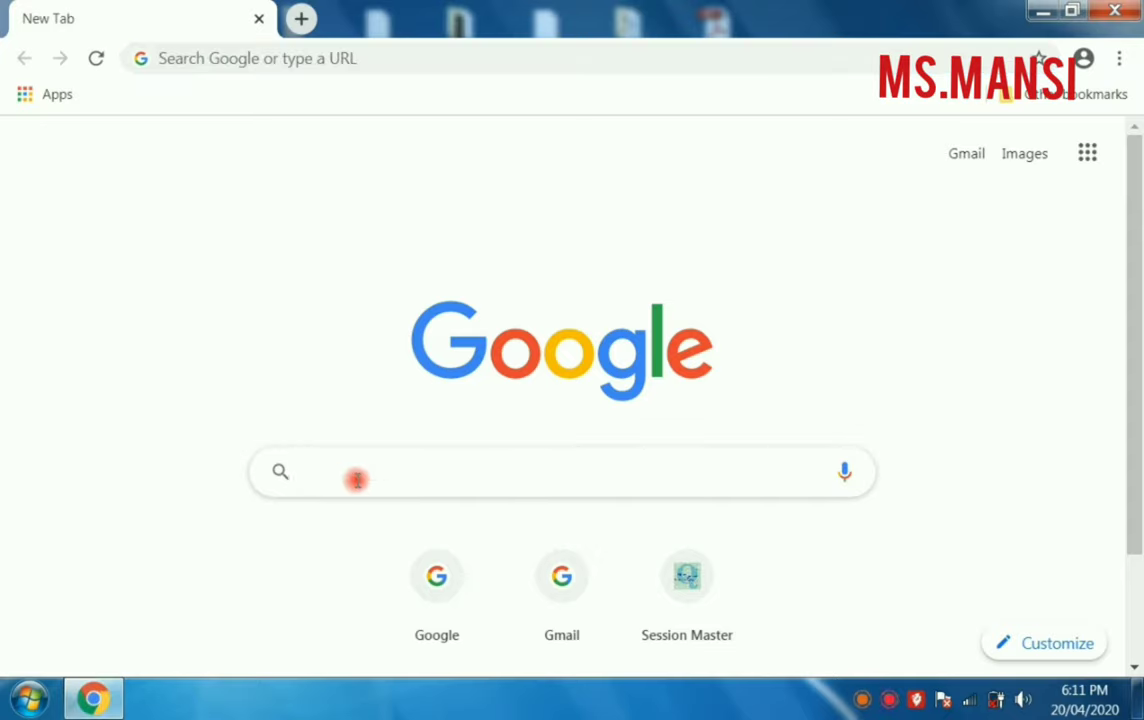
Step: Search Google for 'tux paint' from the Chrome address bar
{"action": "type", "text": "tux paint"}
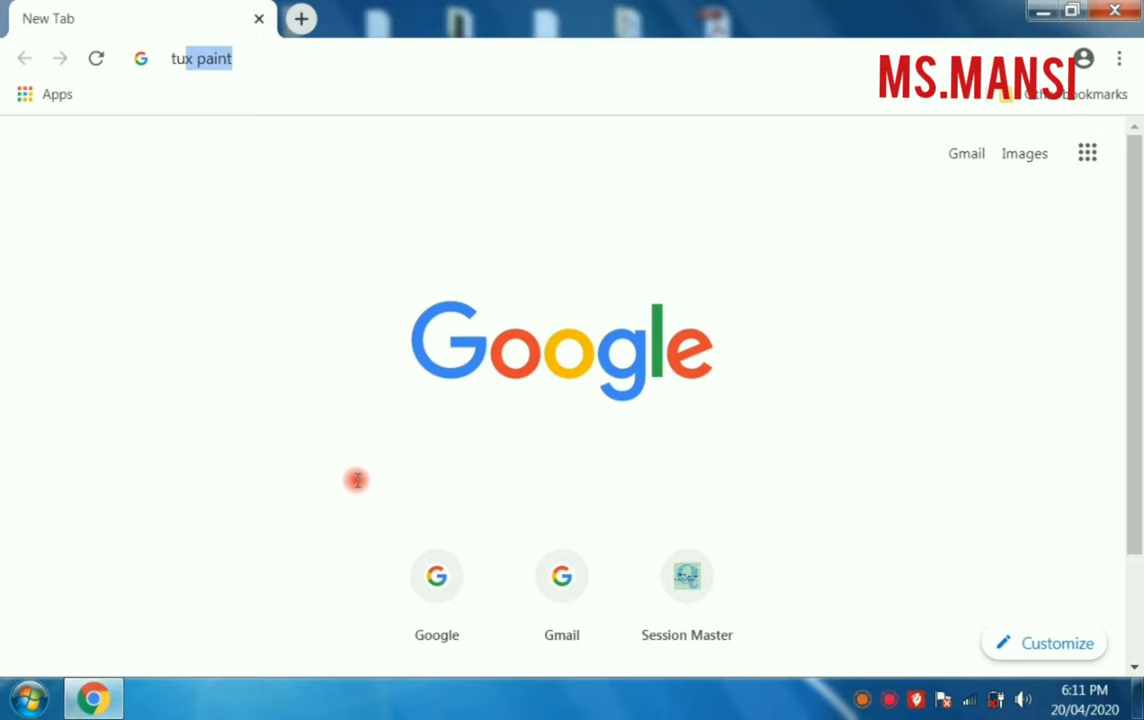
{"action": "left_click", "coordinate": [200, 58]}
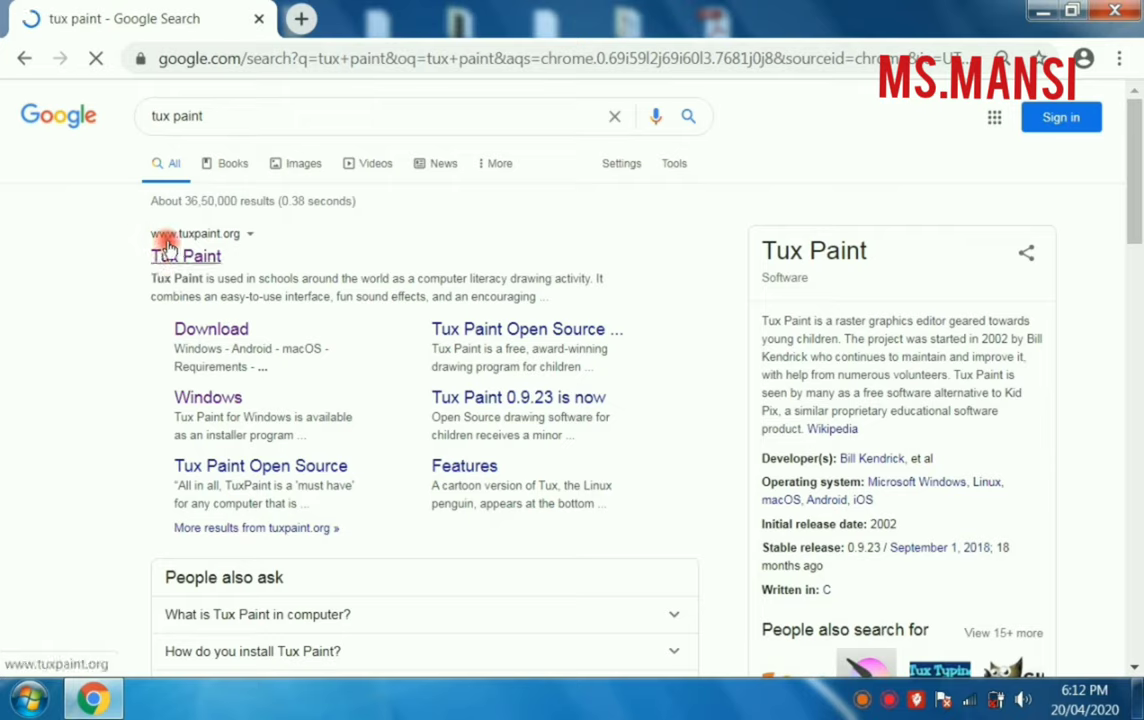
Step: Open the tuxpaint.org result and look through the home page
{"action": "left_click", "coordinate": [185, 256]}
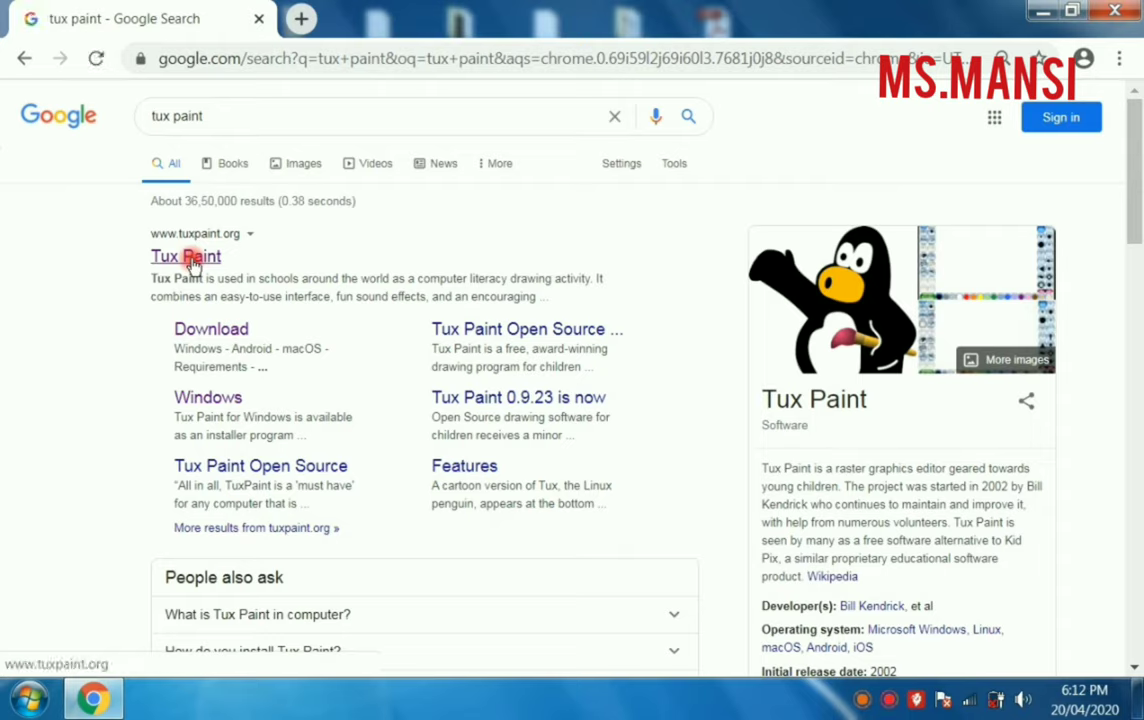
{"action": "left_click", "coordinate": [185, 256]}
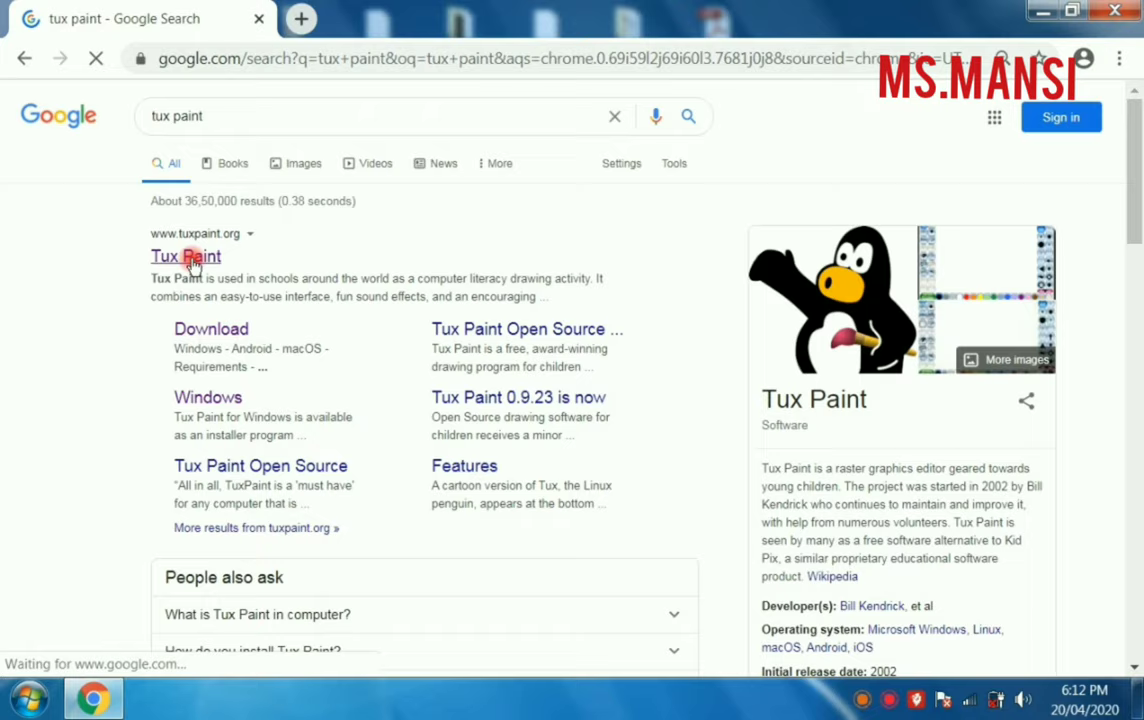
{"action": "left_click", "coordinate": [186, 256]}
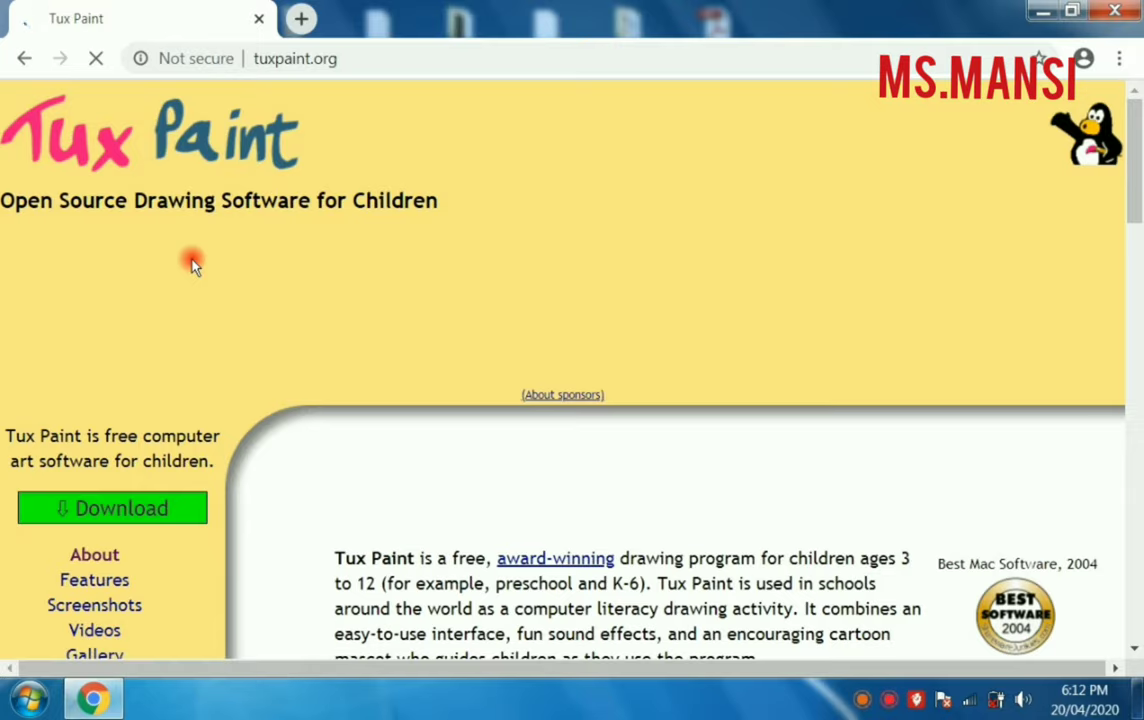
{"action": "scroll", "scroll_direction": "down", "scroll_amount": 3}
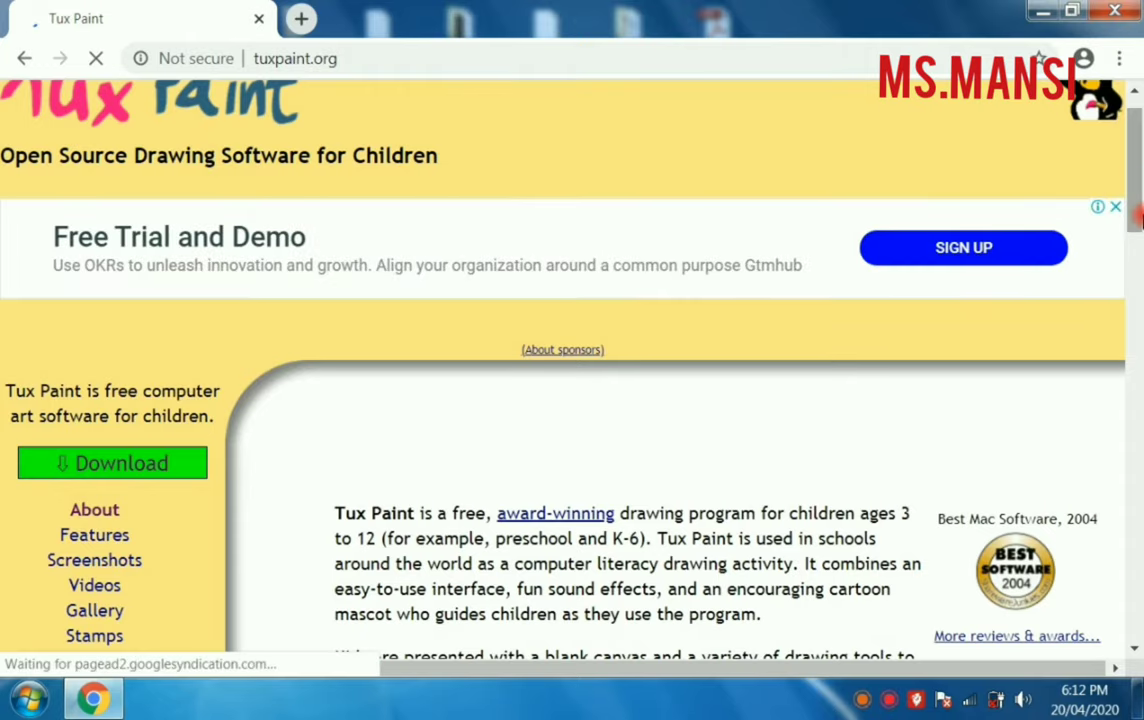
{"action": "scroll", "scroll_direction": "down", "scroll_amount": 3}
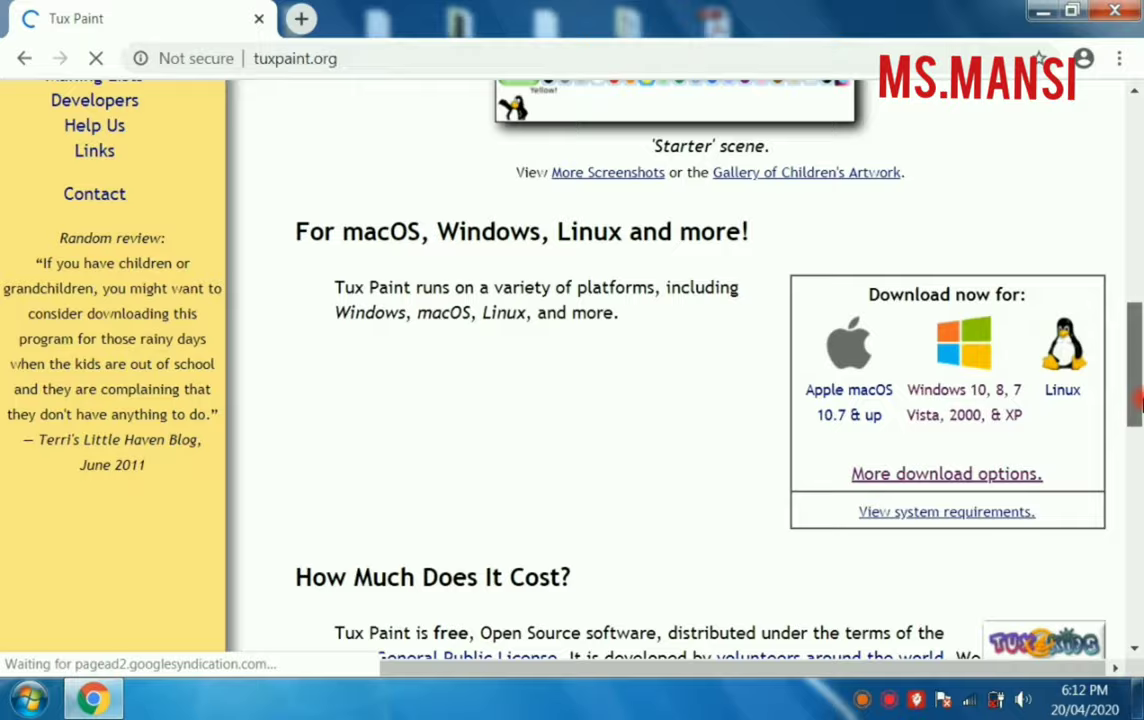
{"action": "scroll", "scroll_direction": "down", "scroll_amount": 3}
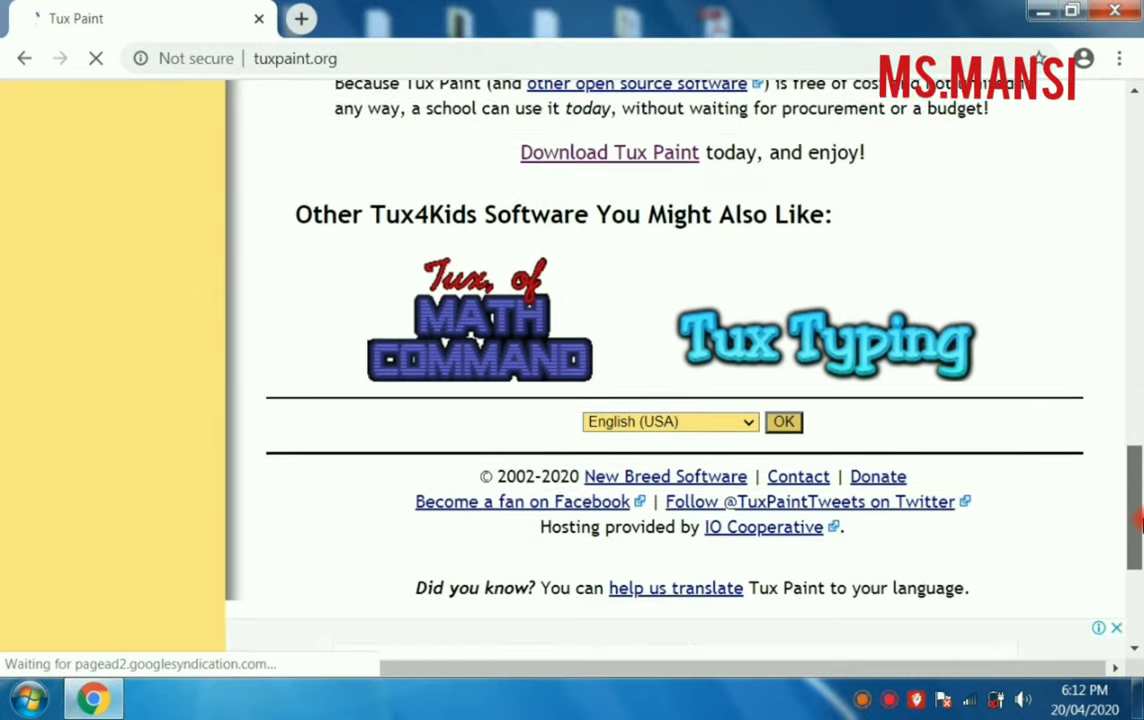
{"action": "scroll", "scroll_direction": "up", "scroll_amount": 3}
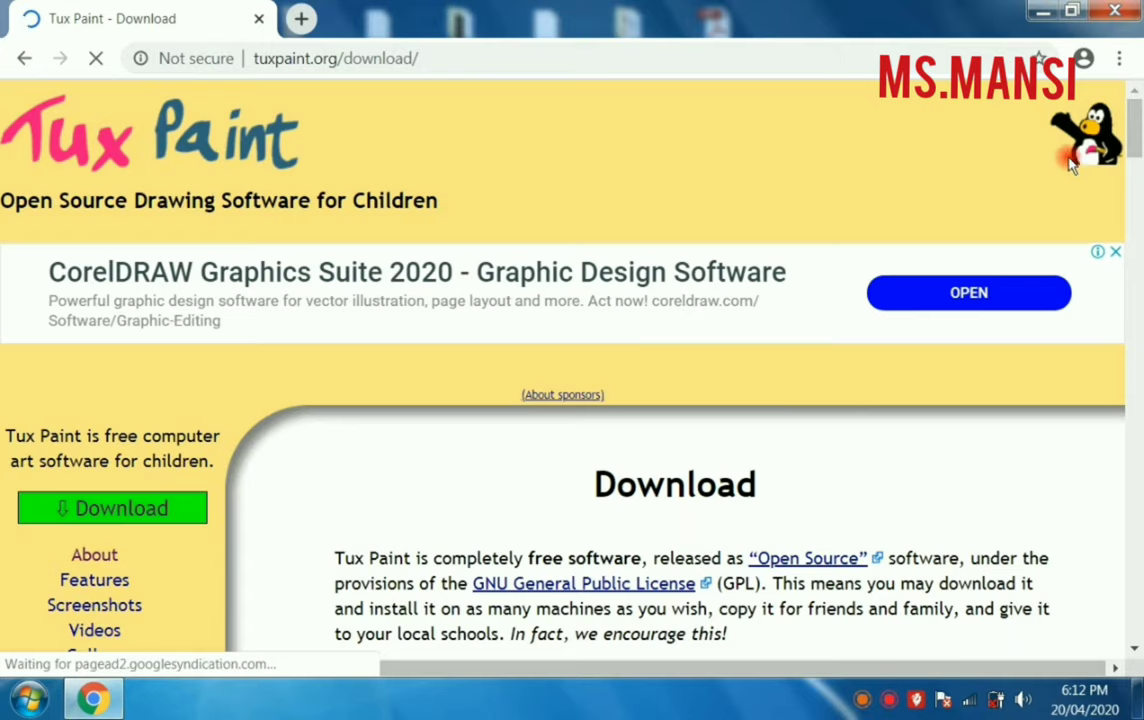
Step: Follow the 'Windows 10, 8, 7, Vista, 2000, & XP' link to the Windows download page
{"action": "scroll", "scroll_direction": "down", "scroll_amount": 3}
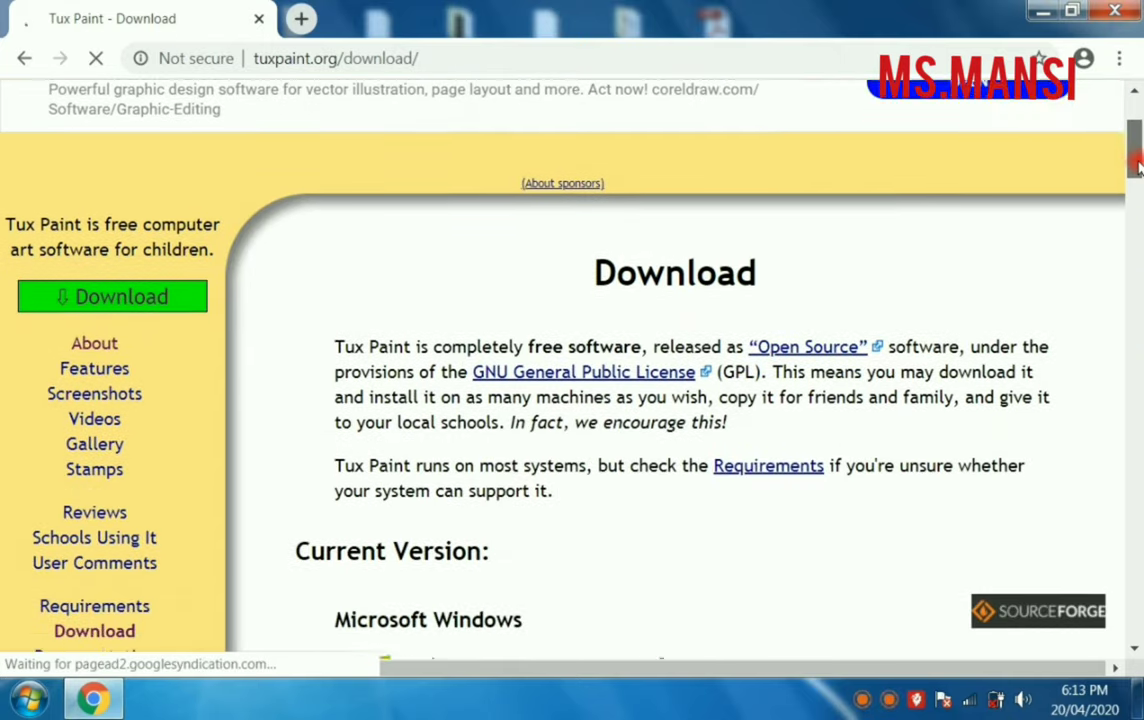
{"action": "scroll", "scroll_direction": "down", "scroll_amount": 3}
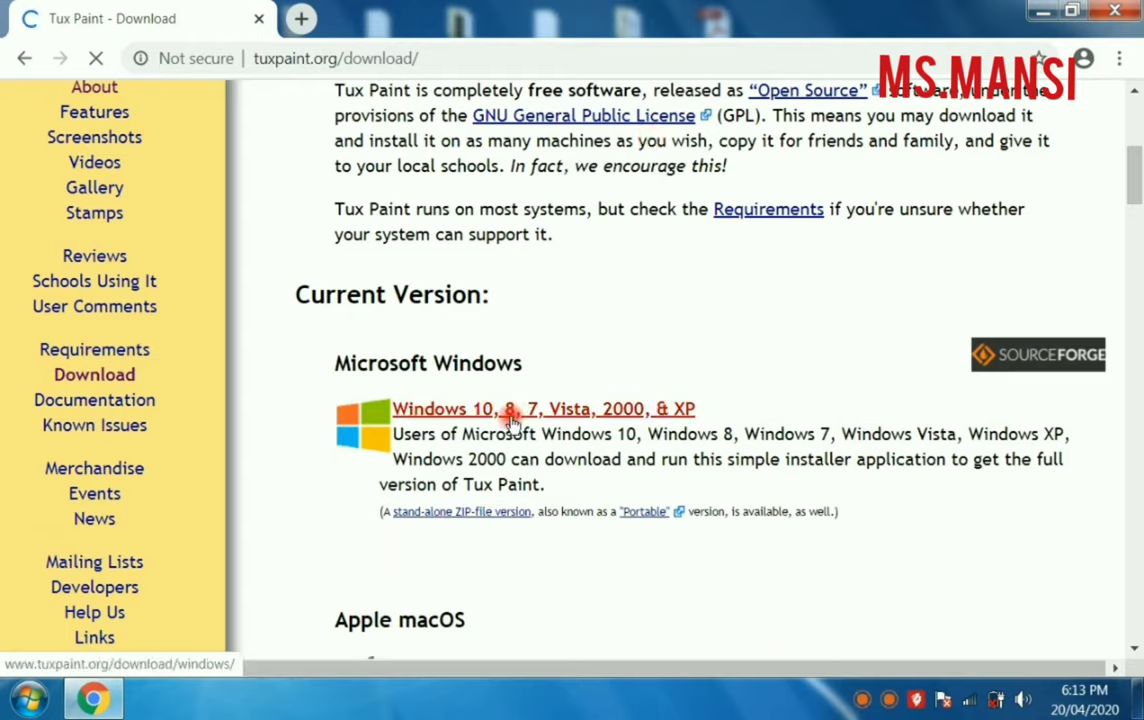
{"action": "left_click", "coordinate": [510, 408]}
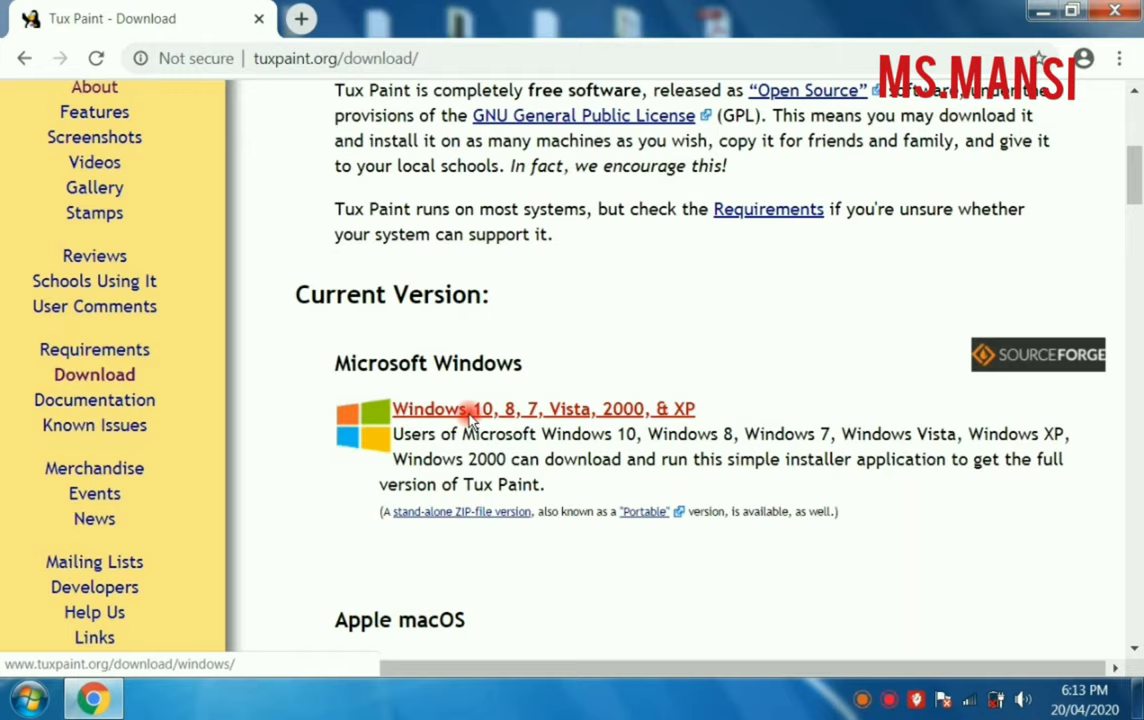
{"action": "left_click", "coordinate": [541, 408]}
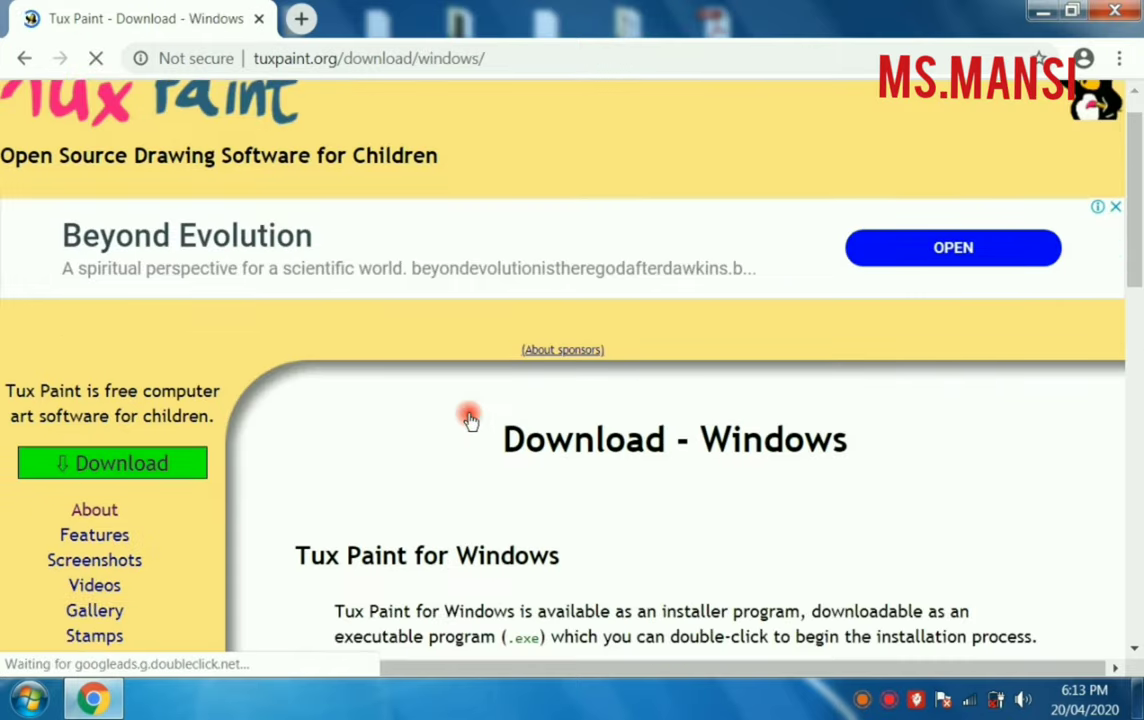
Step: Download the Tux Paint 0.9.23 installer from the 'Tux Paint & Tux Paint Config.' section
{"action": "scroll", "scroll_direction": "down", "scroll_amount": 3}
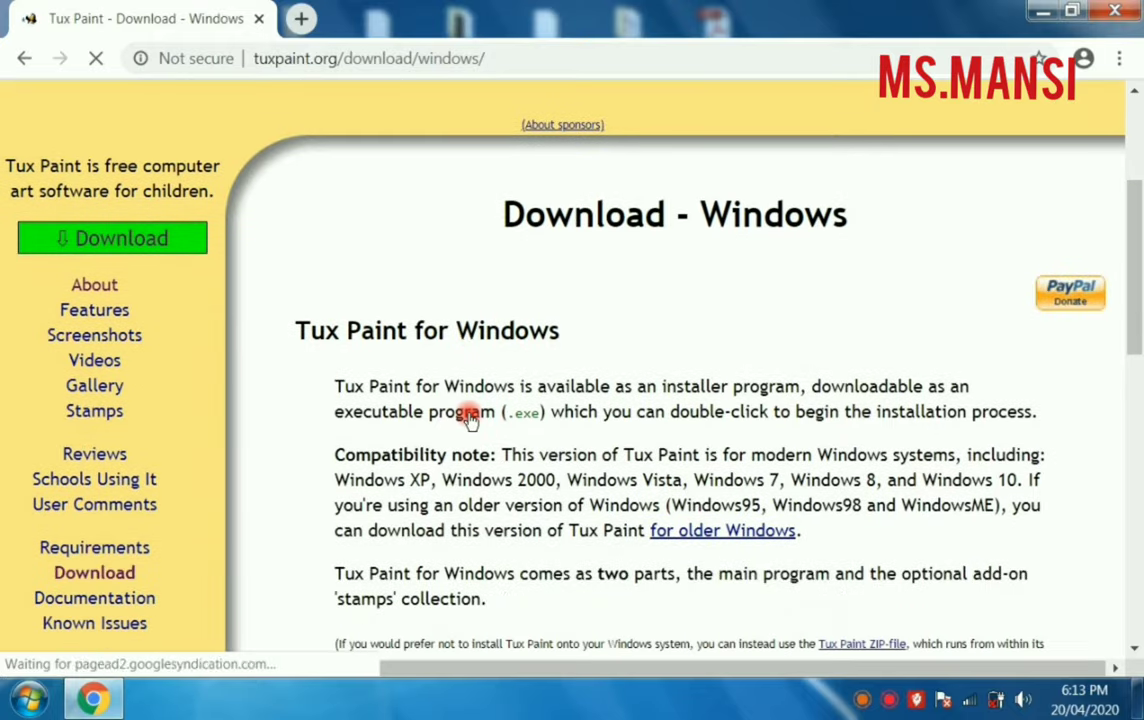
{"action": "scroll", "scroll_direction": "down", "scroll_amount": 3}
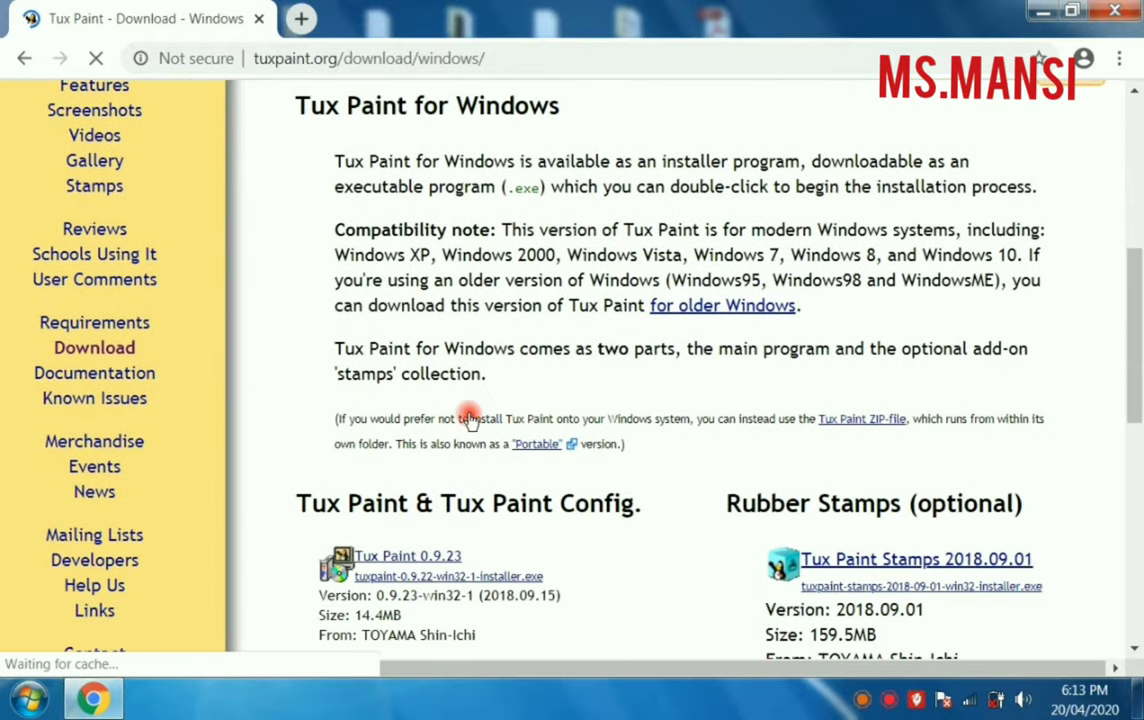
{"action": "scroll", "scroll_direction": "down", "scroll_amount": 3}
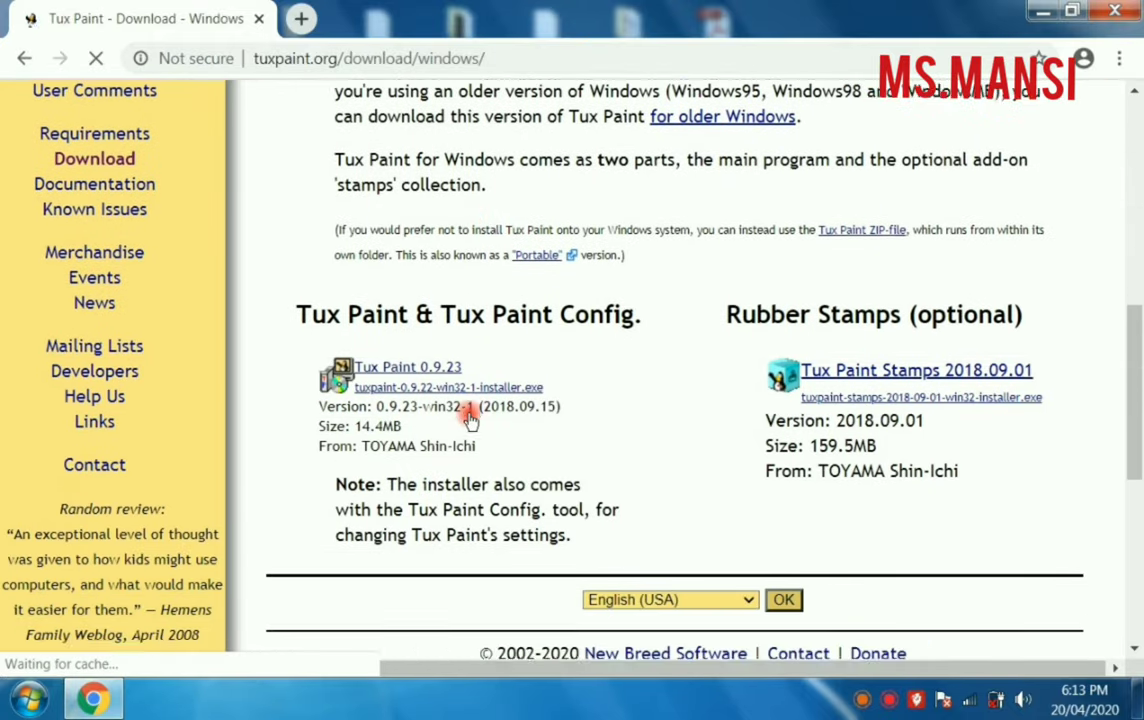
{"action": "scroll", "scroll_direction": "down", "scroll_amount": 3}
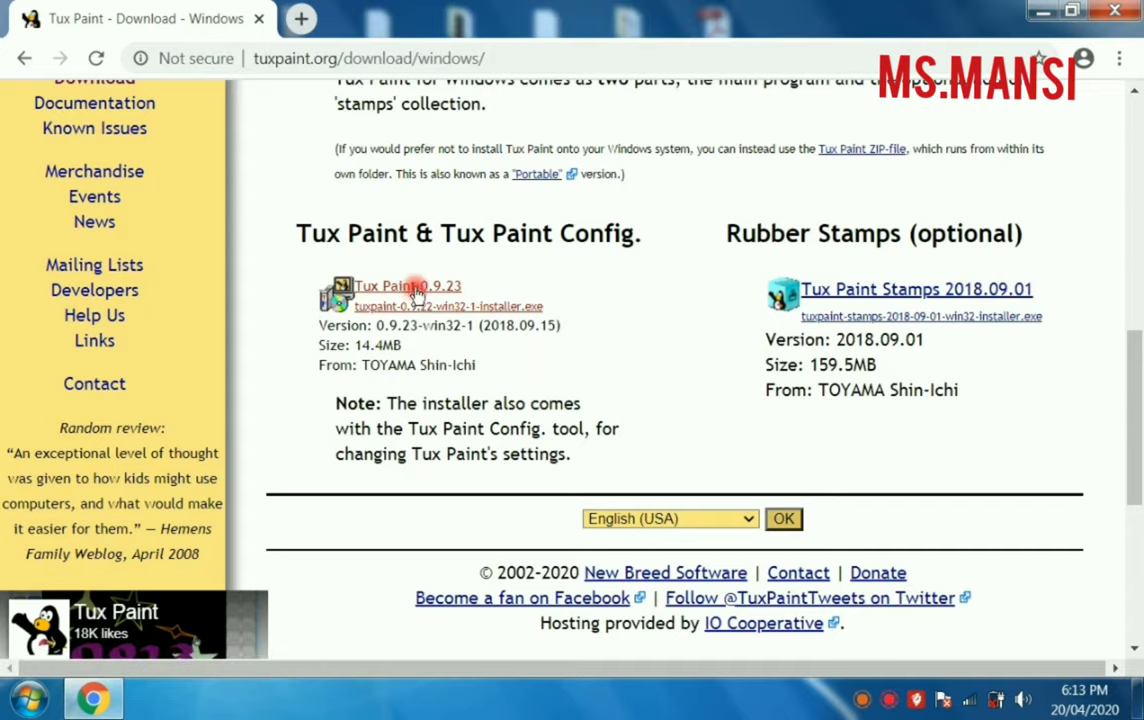
{"action": "left_click", "coordinate": [407, 286]}
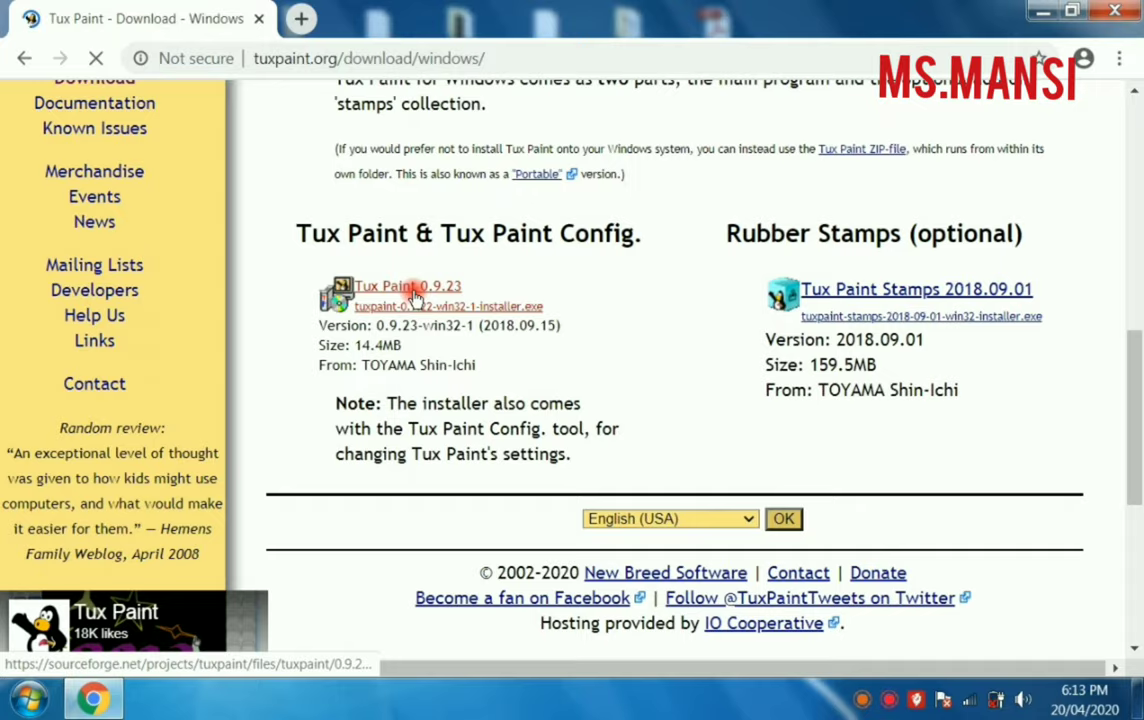
{"action": "left_click", "coordinate": [407, 286]}
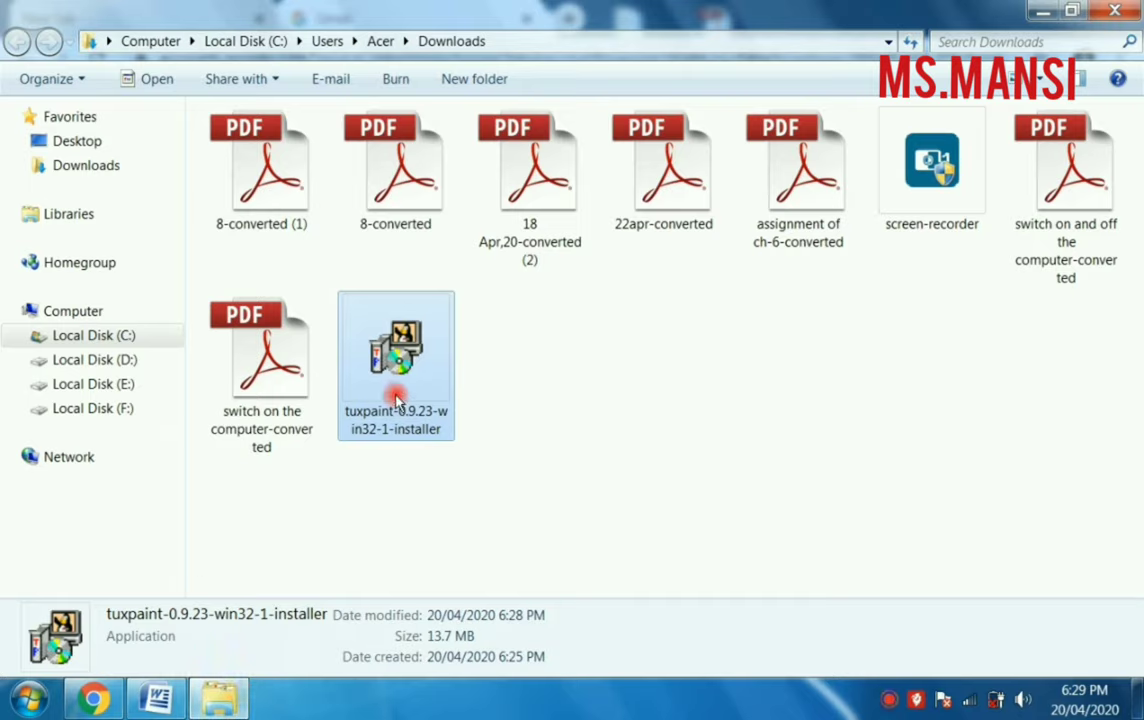
{"action": "mouse_move", "coordinate": [395, 355]}
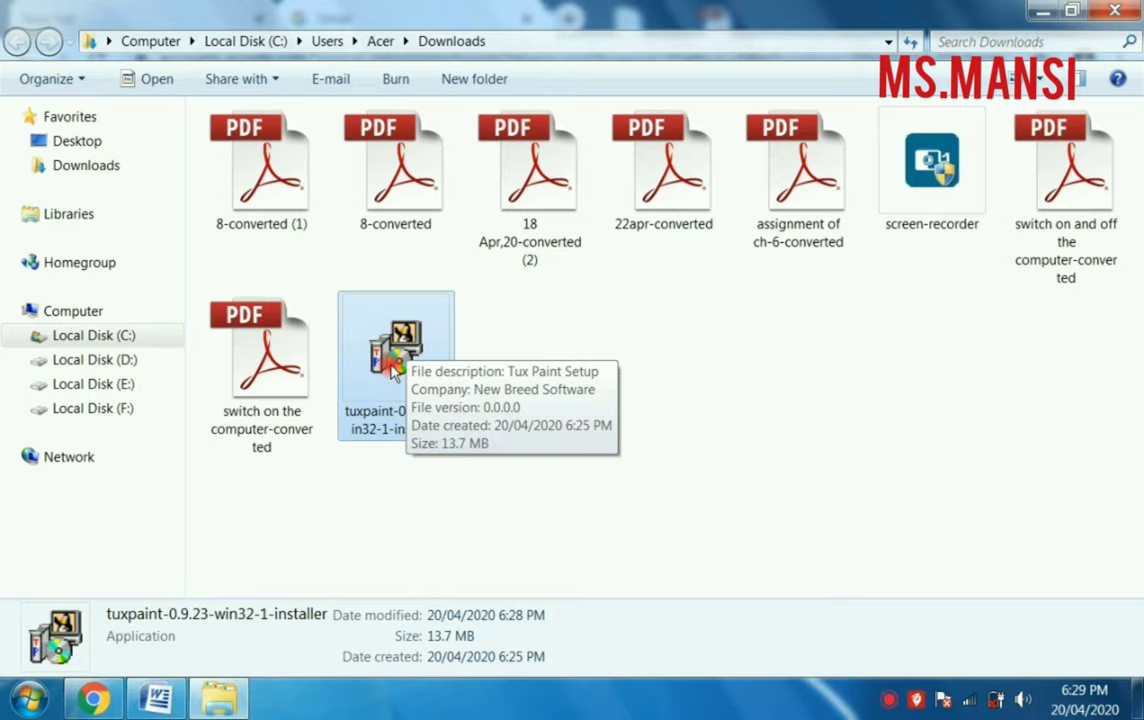
Step: Run the downloaded installer from Downloads and allow it past the Security Warning
{"action": "right_click", "coordinate": [395, 355]}
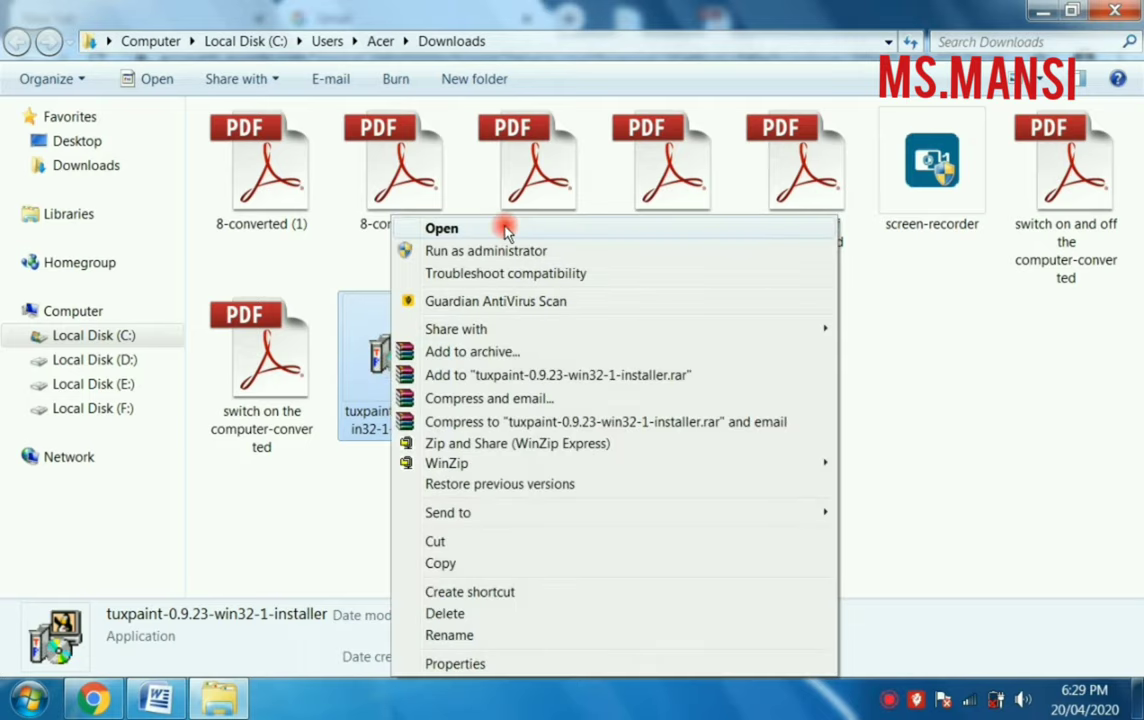
{"action": "left_click", "coordinate": [441, 228]}
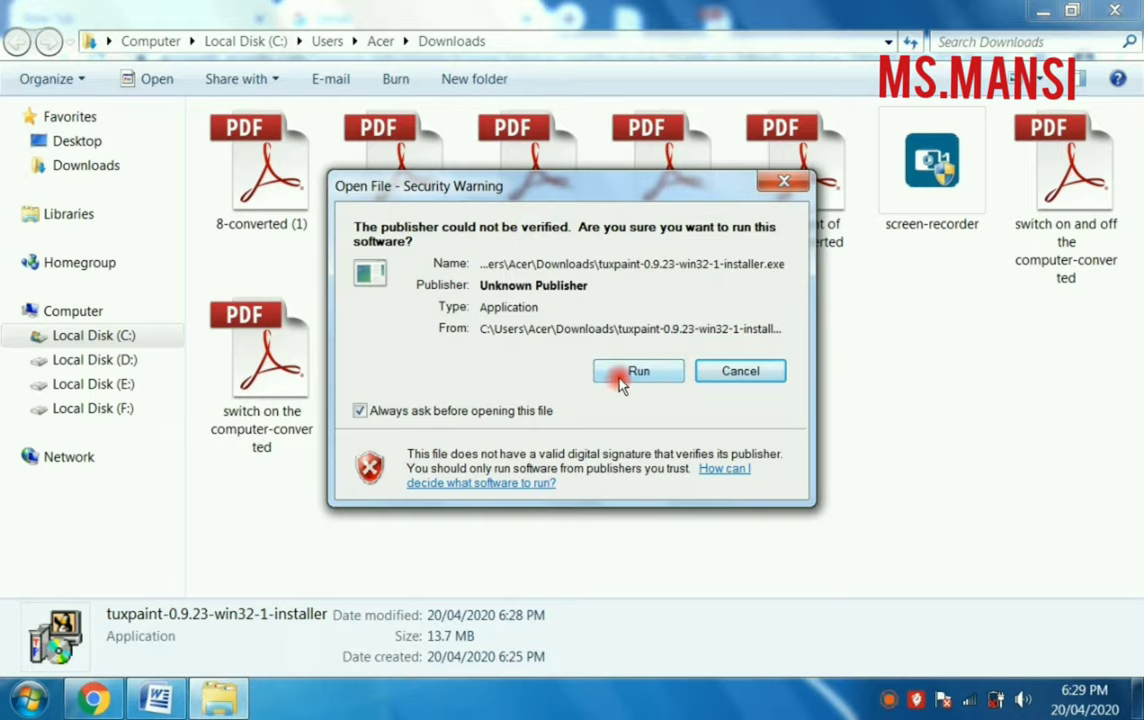
{"action": "left_click", "coordinate": [638, 371]}
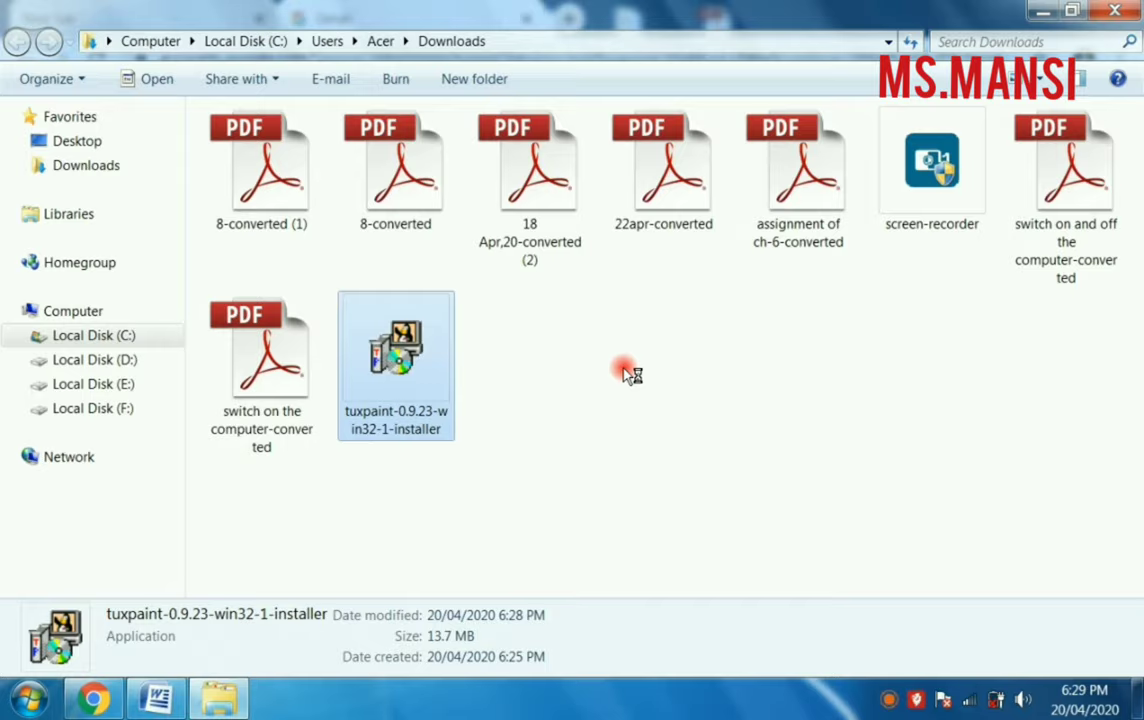
{"action": "left_click", "coordinate": [623, 375]}
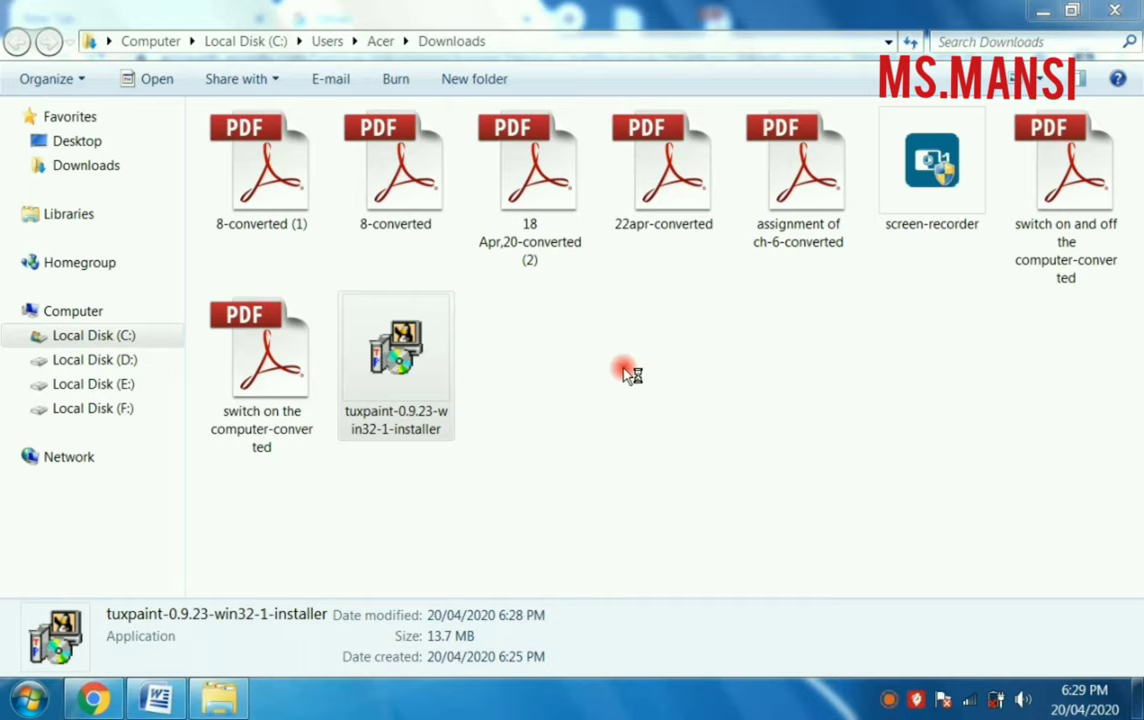
{"action": "double_click", "coordinate": [395, 350]}
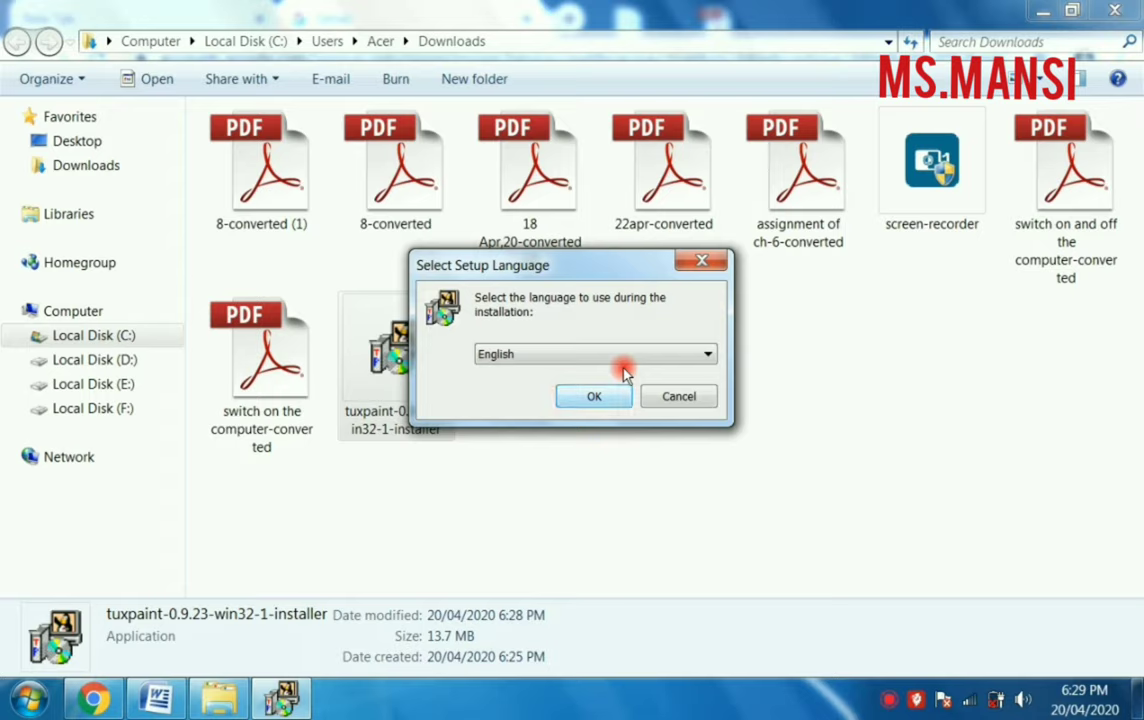
Step: Confirm English in the Select Setup Language dialog
{"action": "left_click", "coordinate": [593, 396]}
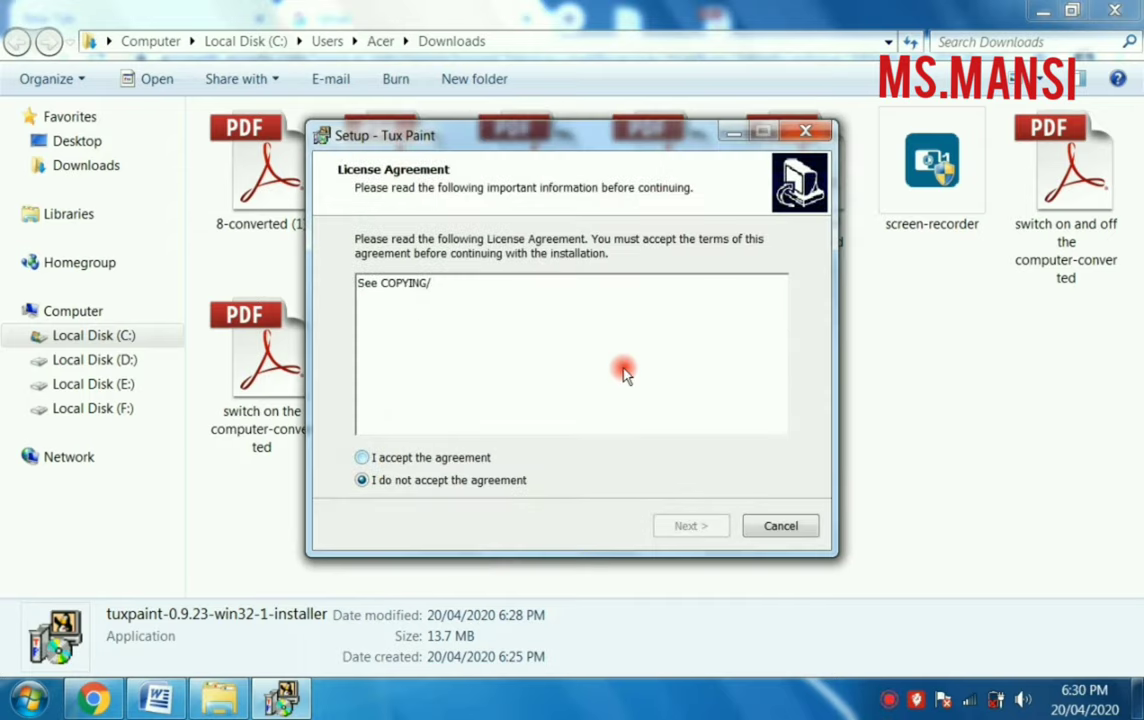
Step: Accept the license, keep All Users and the desktop shortcut, and start the installation
{"action": "left_click", "coordinate": [361, 457]}
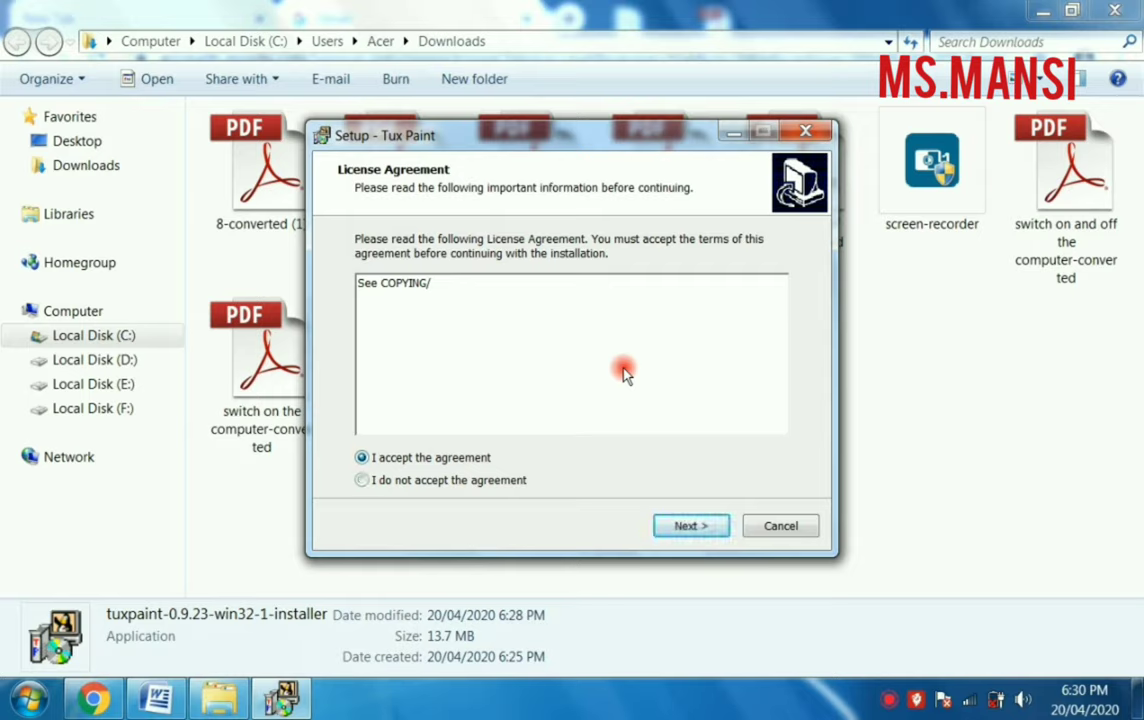
{"action": "left_click", "coordinate": [691, 525]}
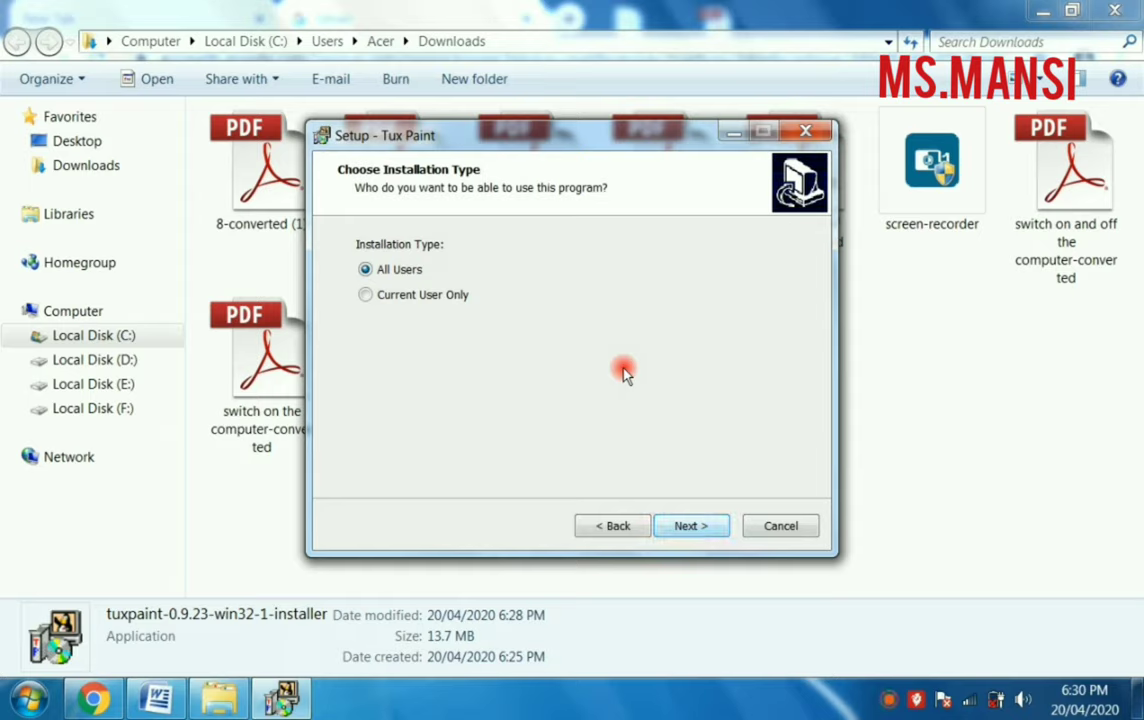
{"action": "left_click", "coordinate": [690, 525]}
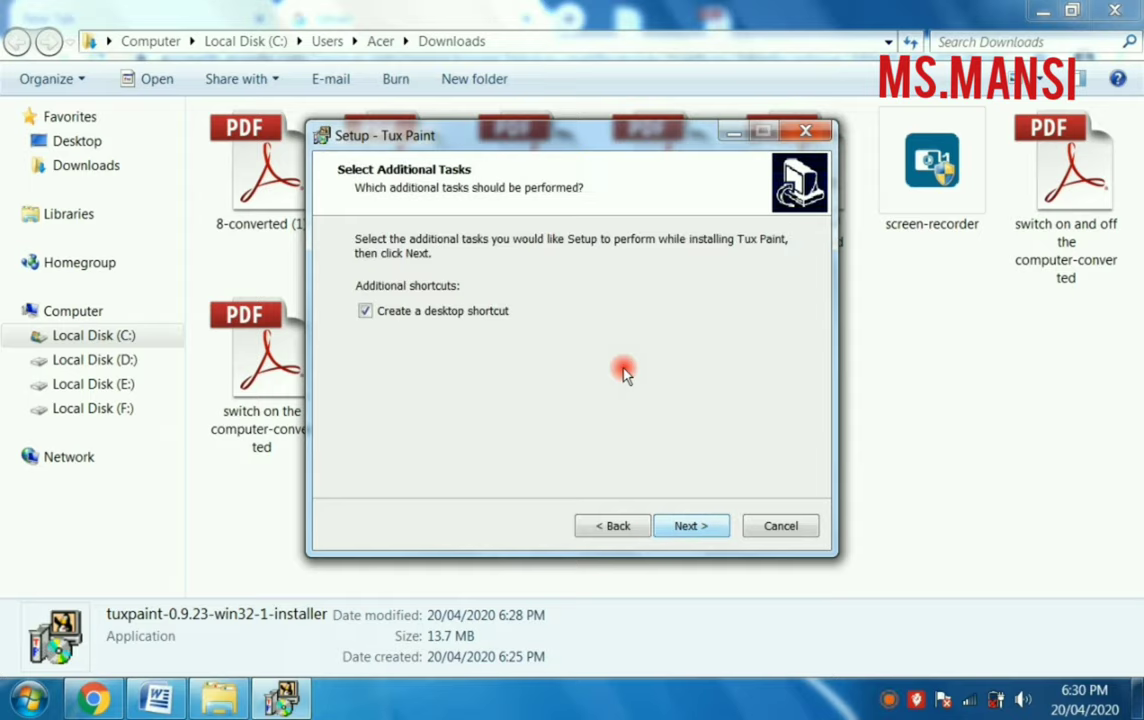
{"action": "left_click", "coordinate": [691, 525]}
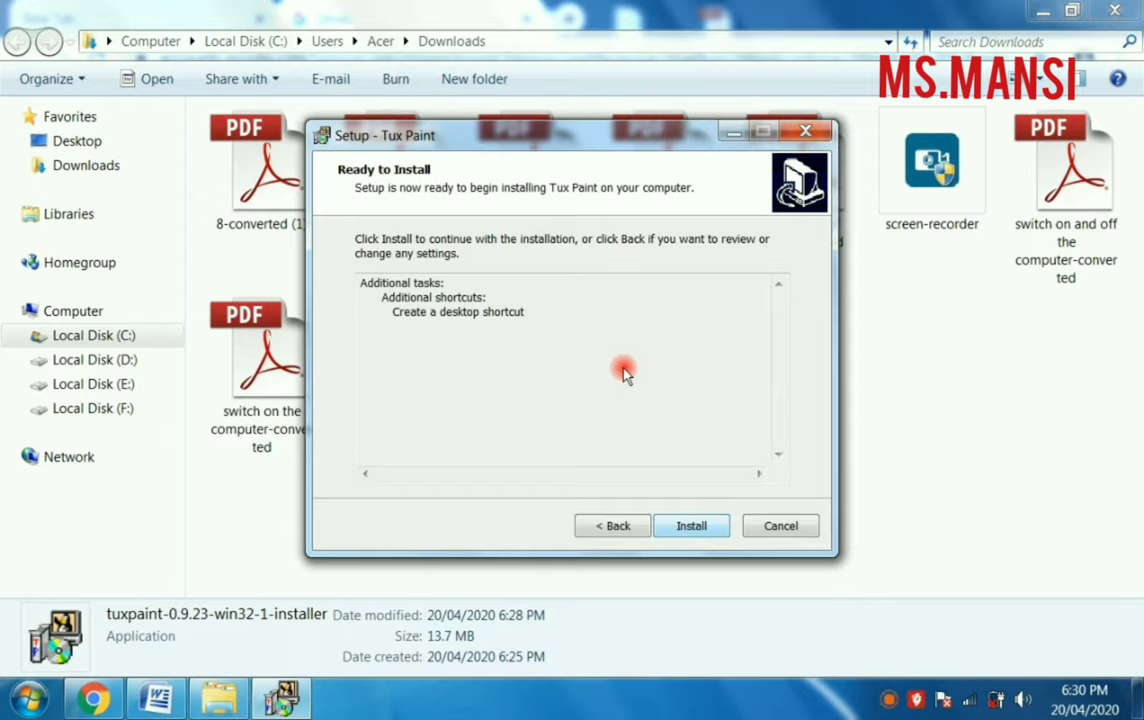
{"action": "left_click", "coordinate": [691, 525]}
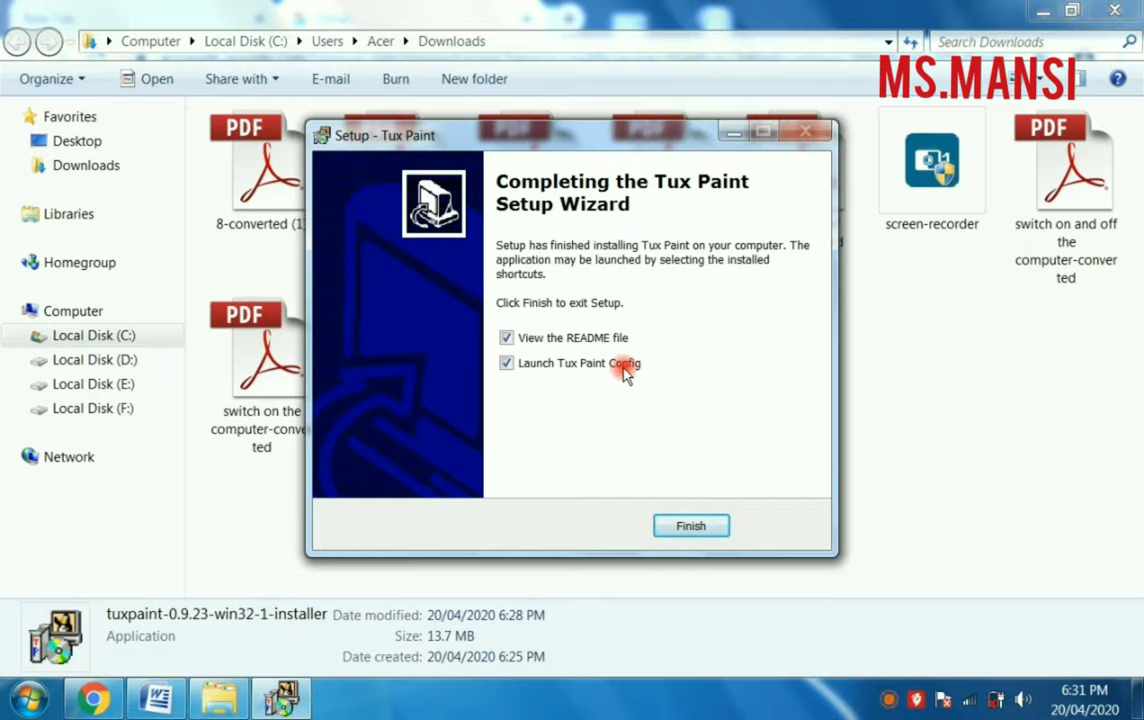
Step: Finish the setup wizard and quit the Tux Paint Config window
{"action": "left_click", "coordinate": [690, 525]}
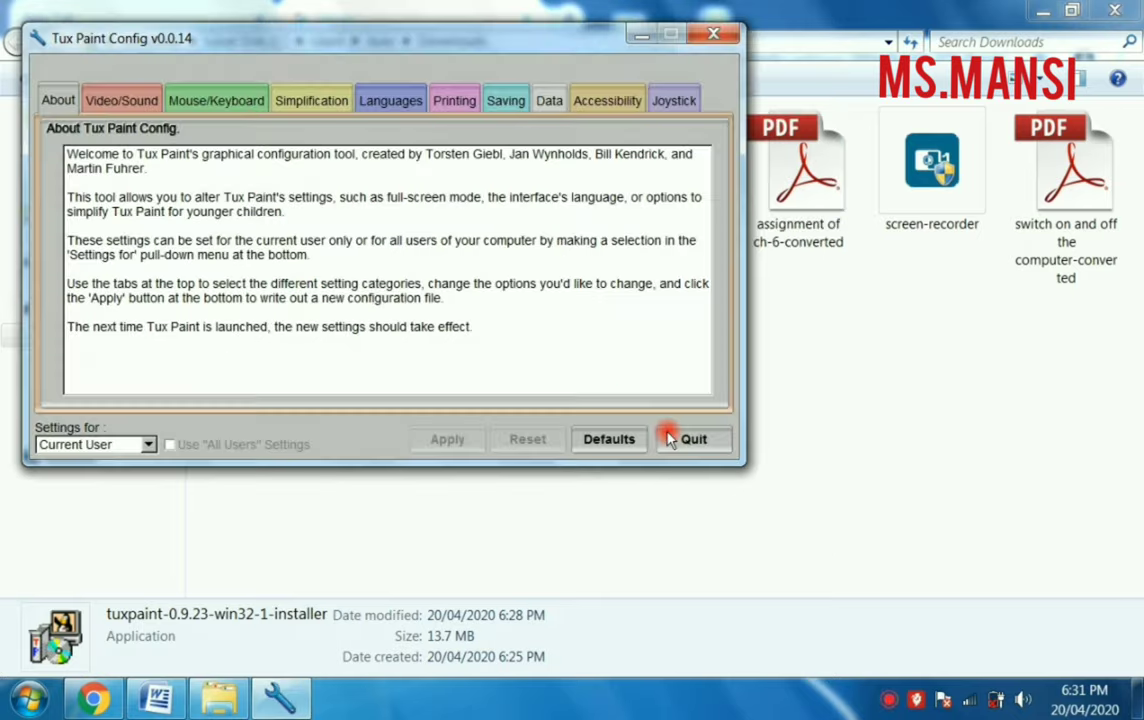
{"action": "left_click", "coordinate": [27, 695]}
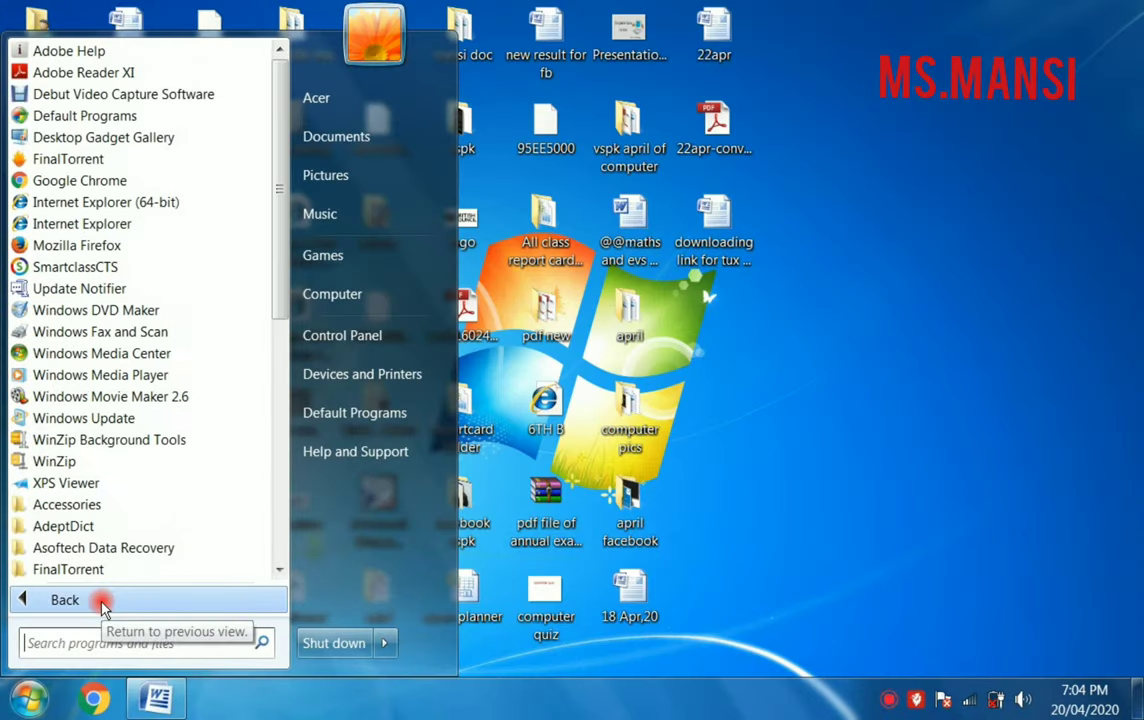
{"action": "mouse_move", "coordinate": [282, 310]}
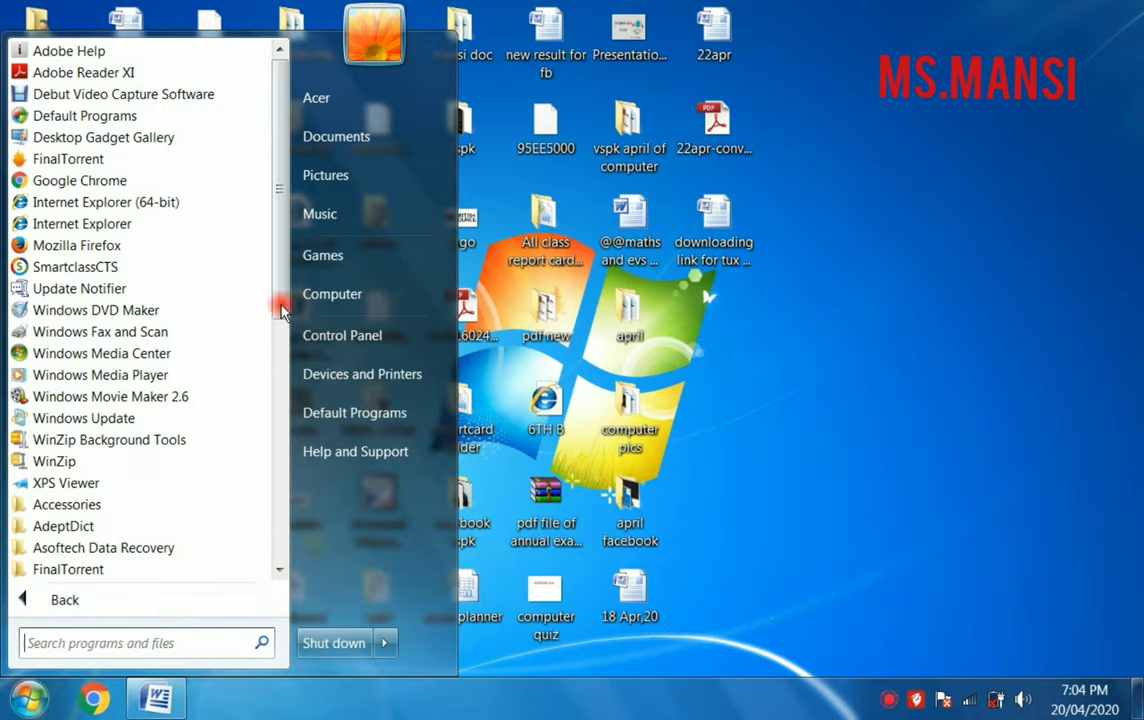
Step: Expand the Tux Paint folder in All Programs to show its Full Screen and Windowed shortcuts
{"action": "scroll", "scroll_direction": "down", "scroll_amount": 3}
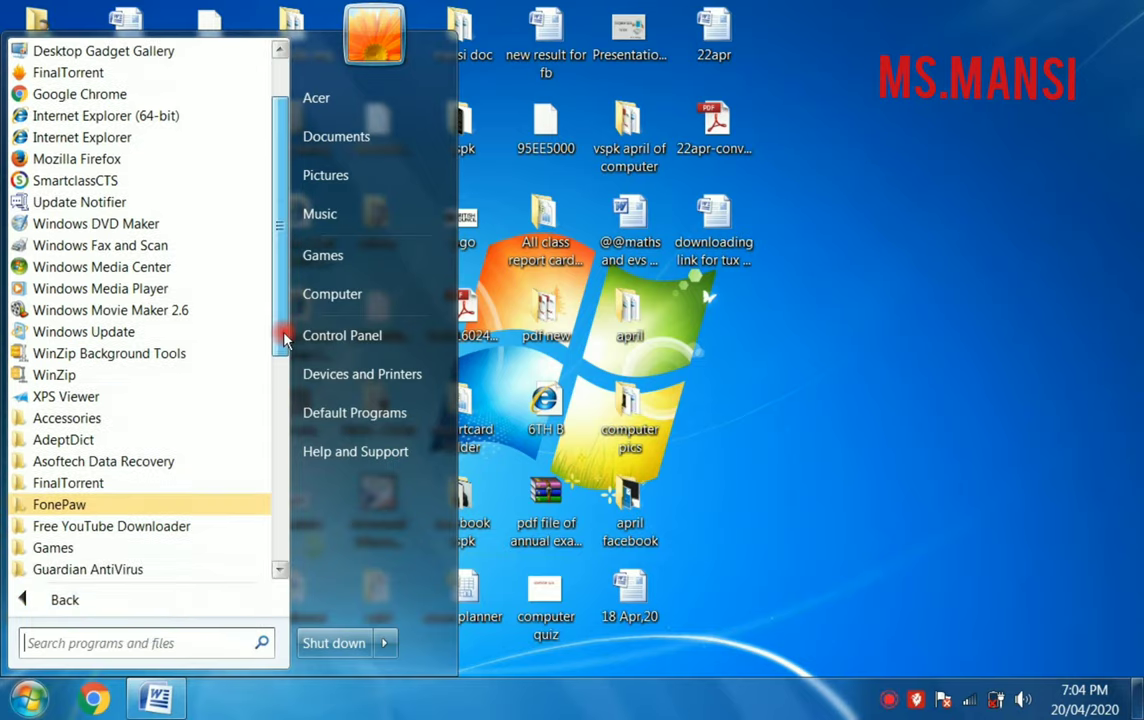
{"action": "scroll", "scroll_direction": "down", "scroll_amount": 3}
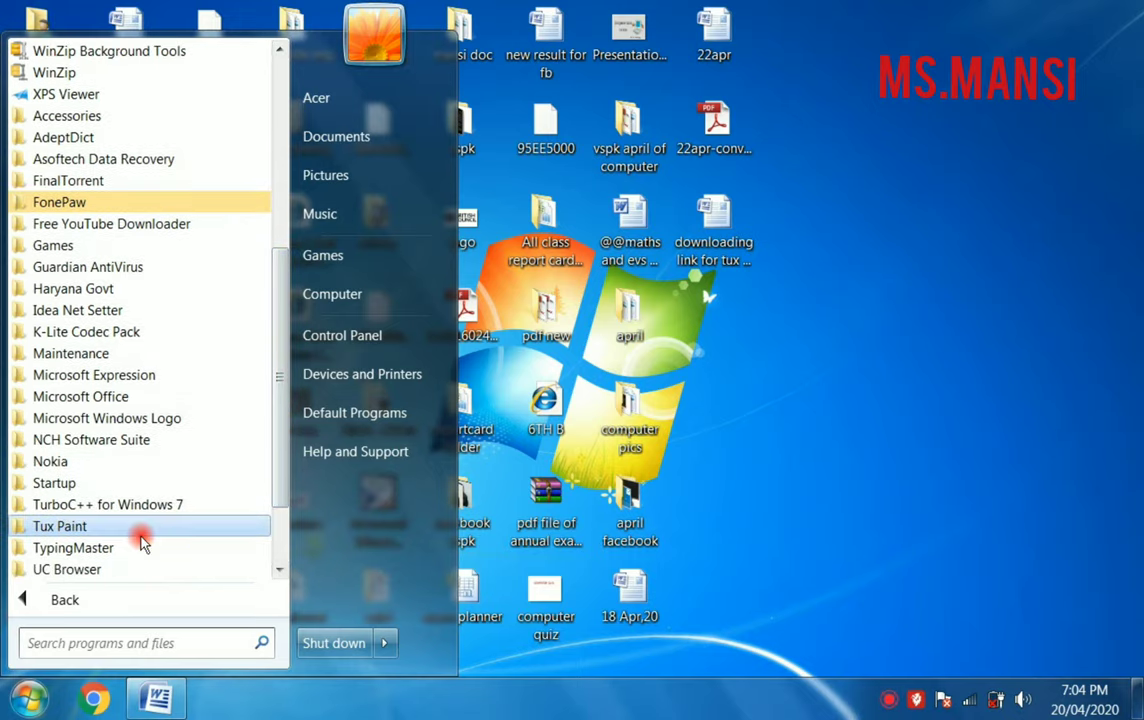
{"action": "left_click", "coordinate": [60, 526]}
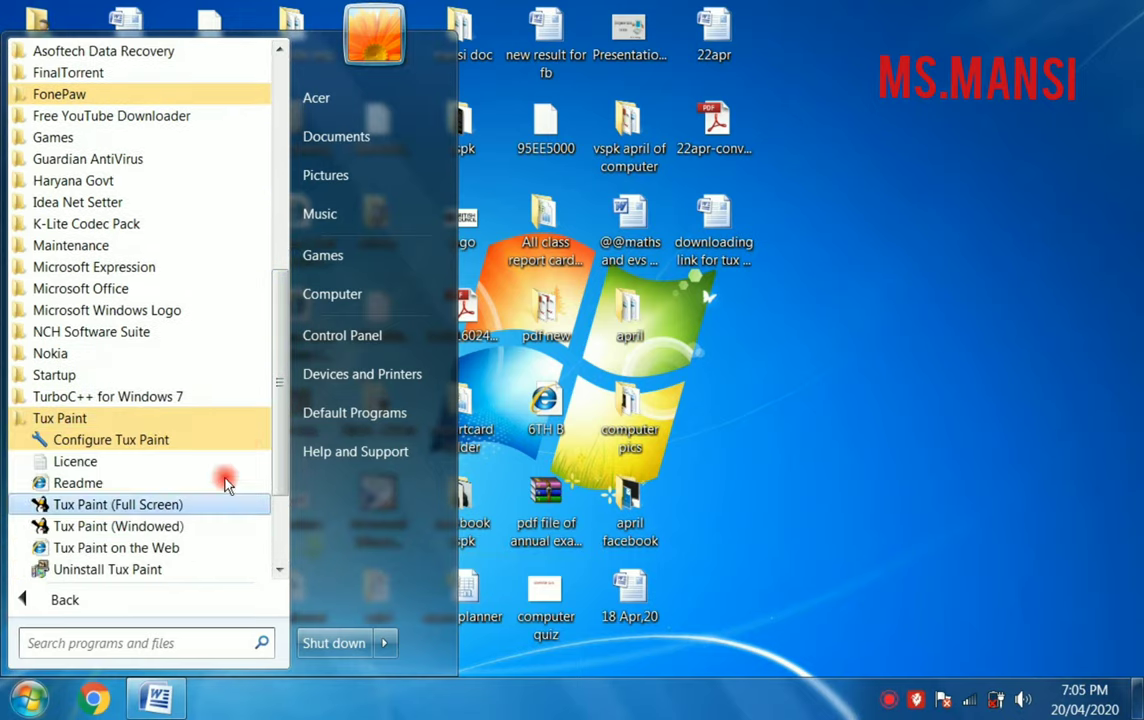
{"action": "scroll", "scroll_direction": "down", "scroll_amount": 3}
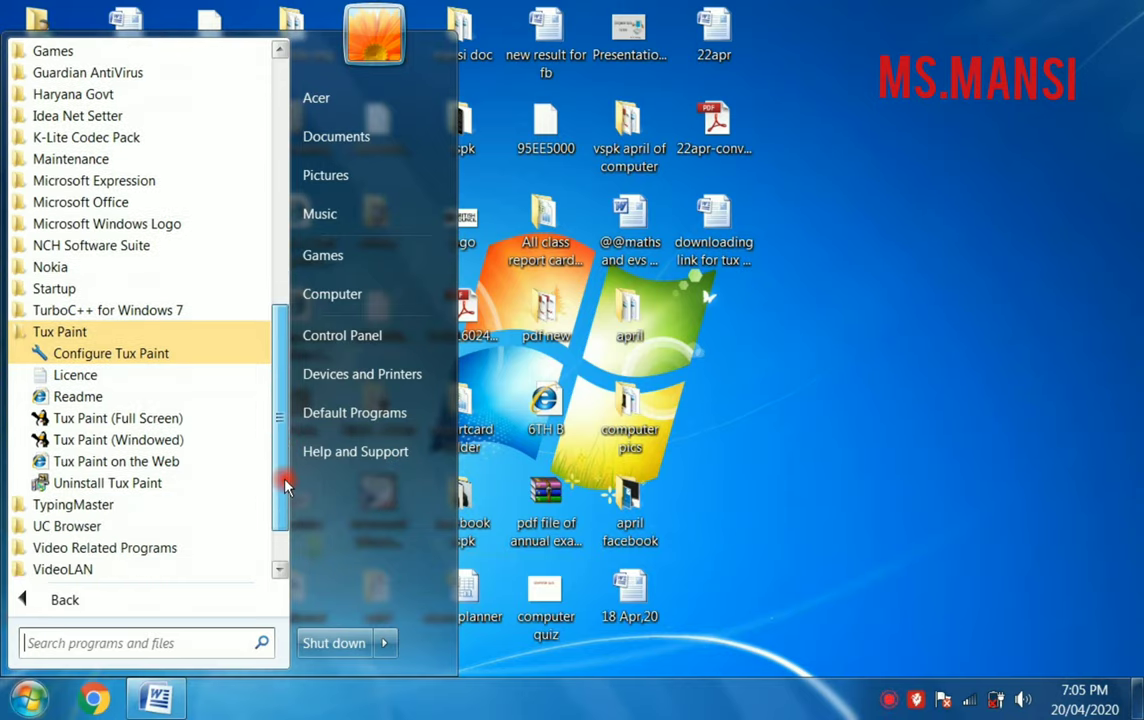
{"action": "mouse_move", "coordinate": [150, 396]}
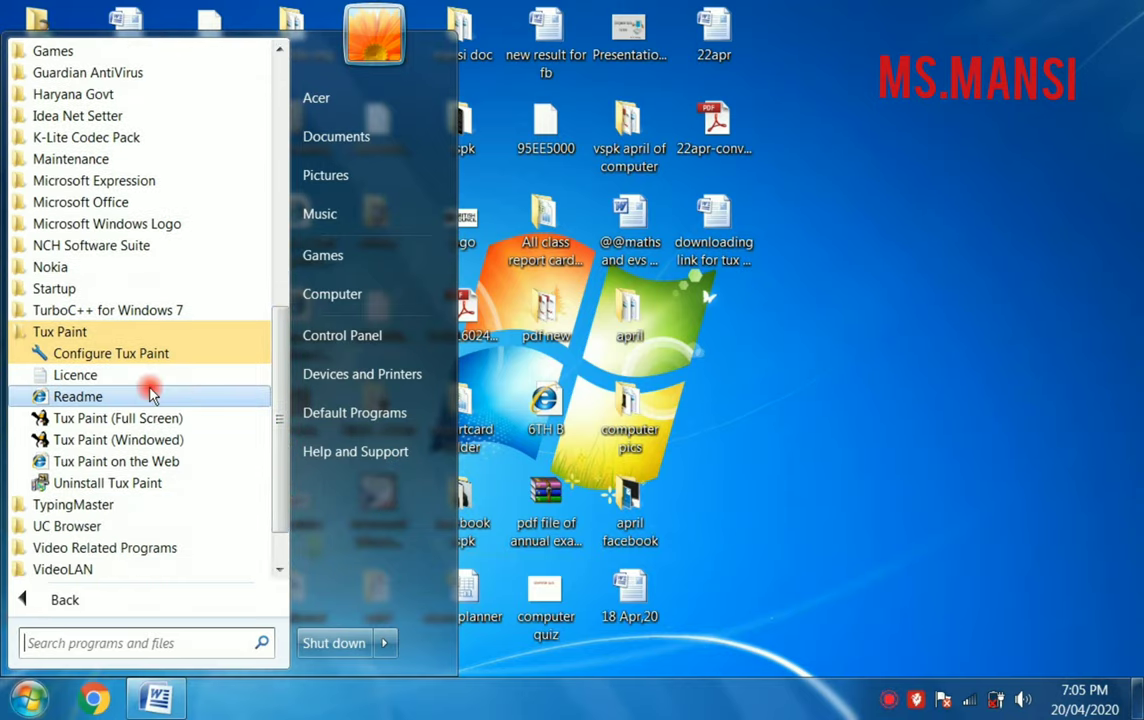
{"action": "mouse_move", "coordinate": [120, 418]}
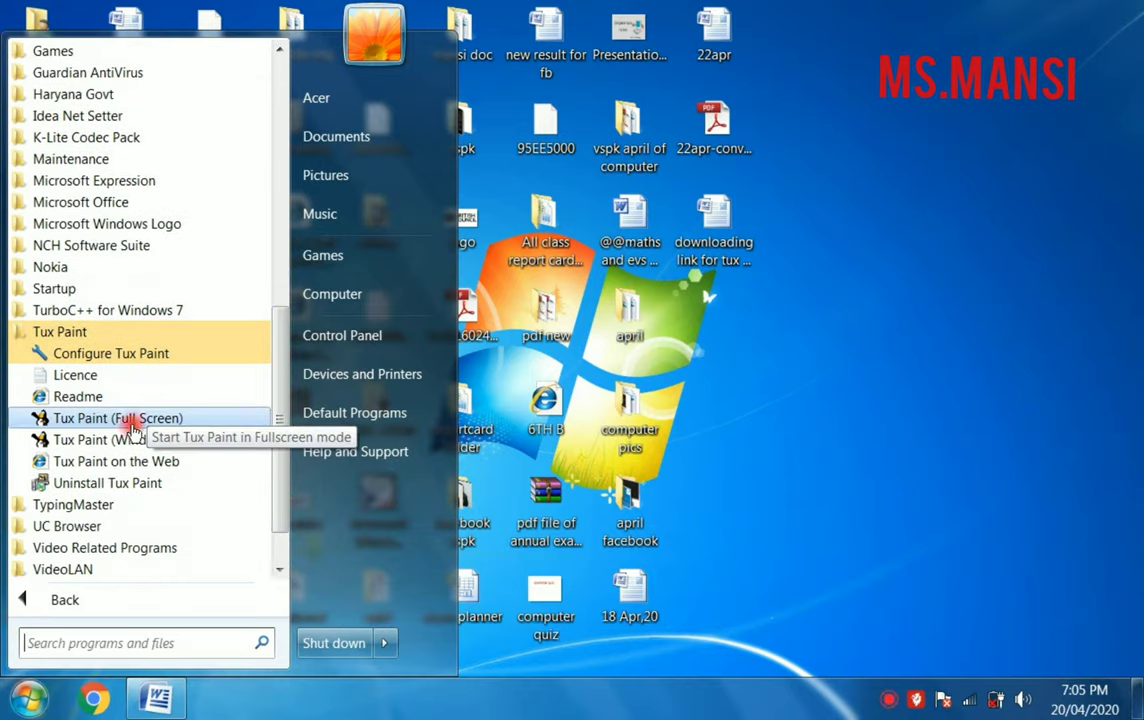
{"action": "mouse_move", "coordinate": [120, 440]}
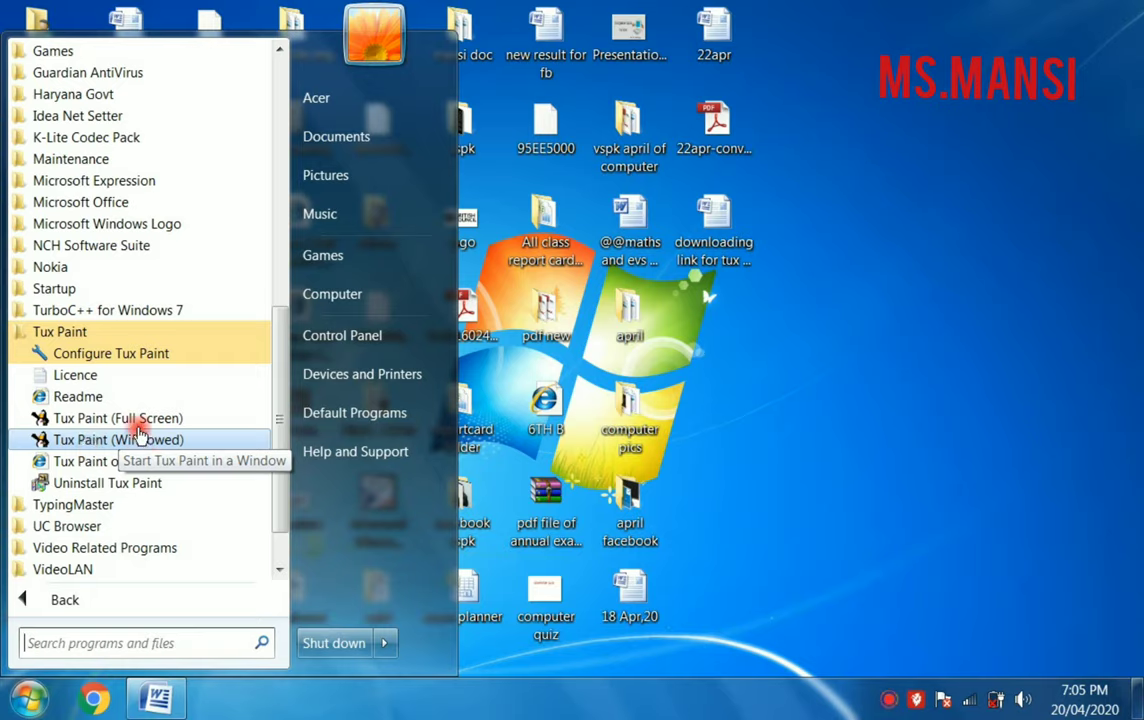
{"action": "mouse_move", "coordinate": [118, 418]}
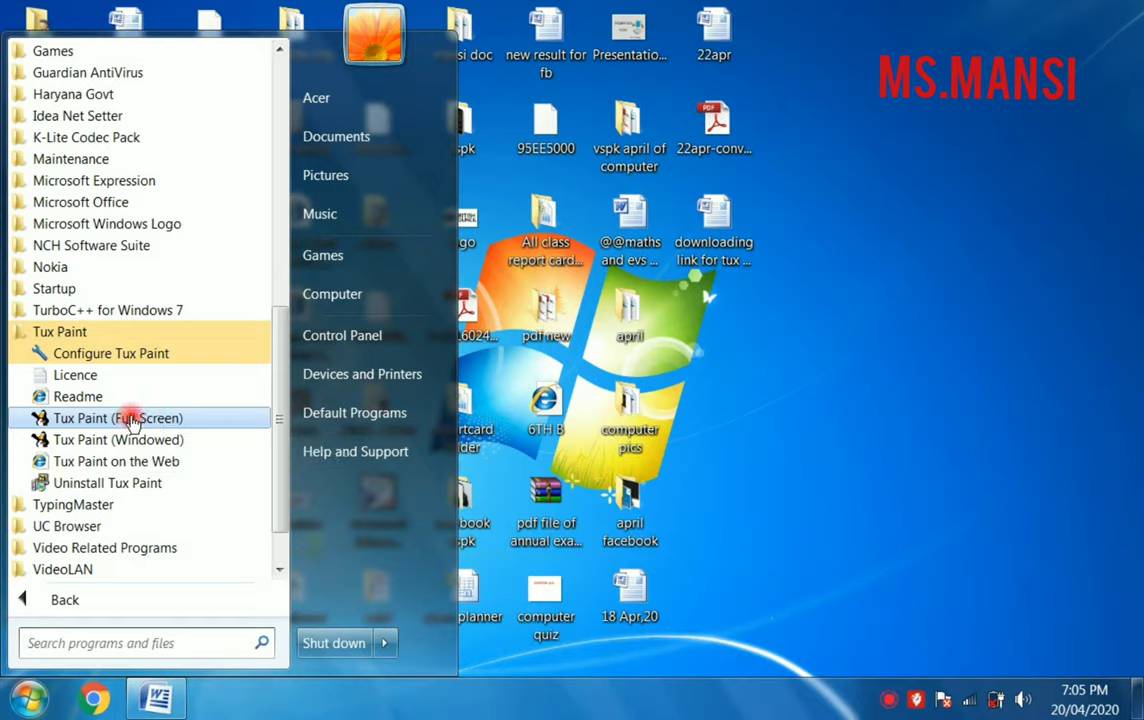
{"action": "mouse_move", "coordinate": [80, 440]}
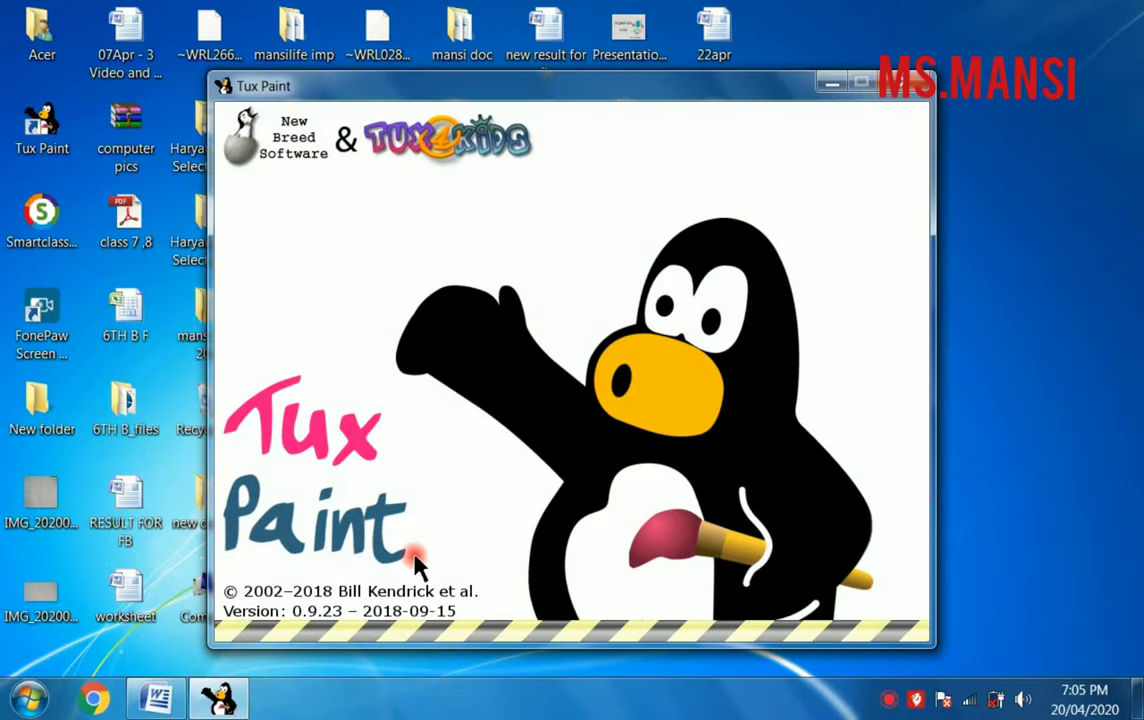
{"action": "mouse_move", "coordinate": [540, 270]}
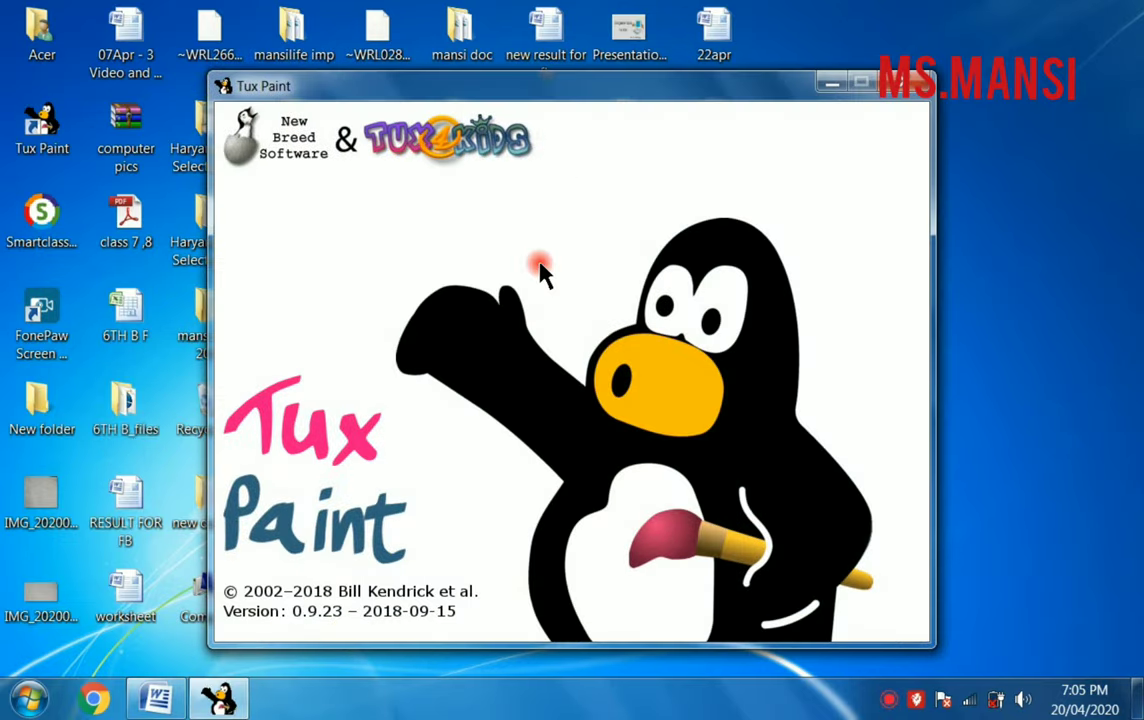
{"action": "mouse_move", "coordinate": [640, 355]}
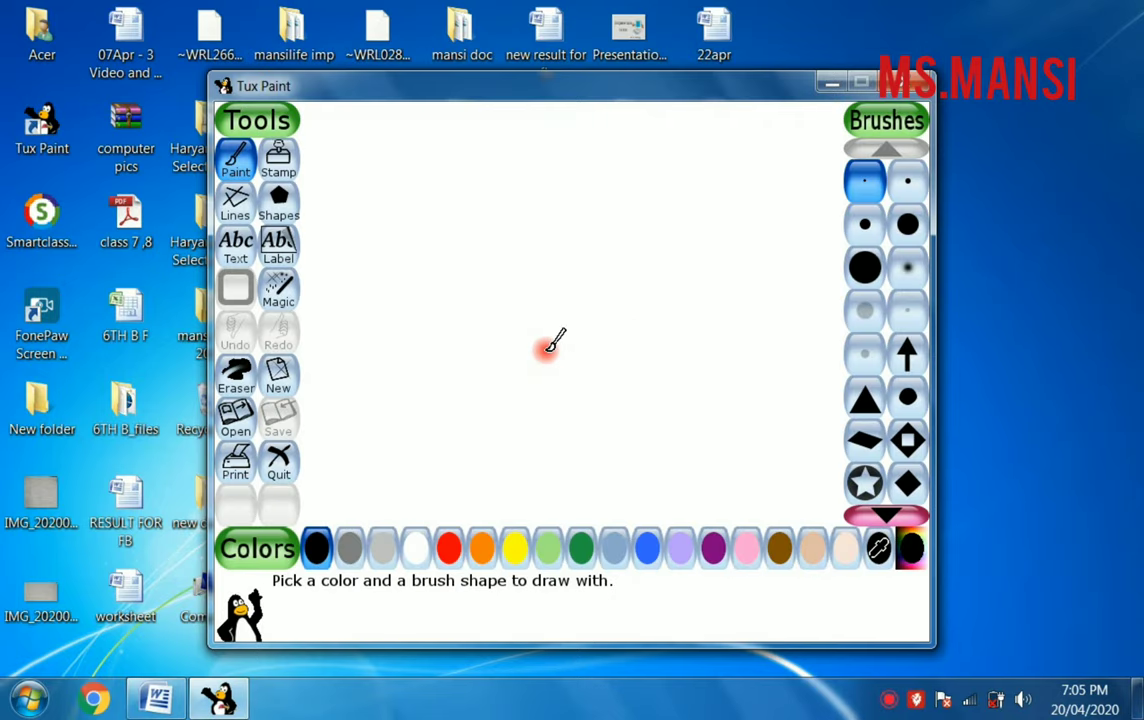
{"action": "mouse_move", "coordinate": [487, 480]}
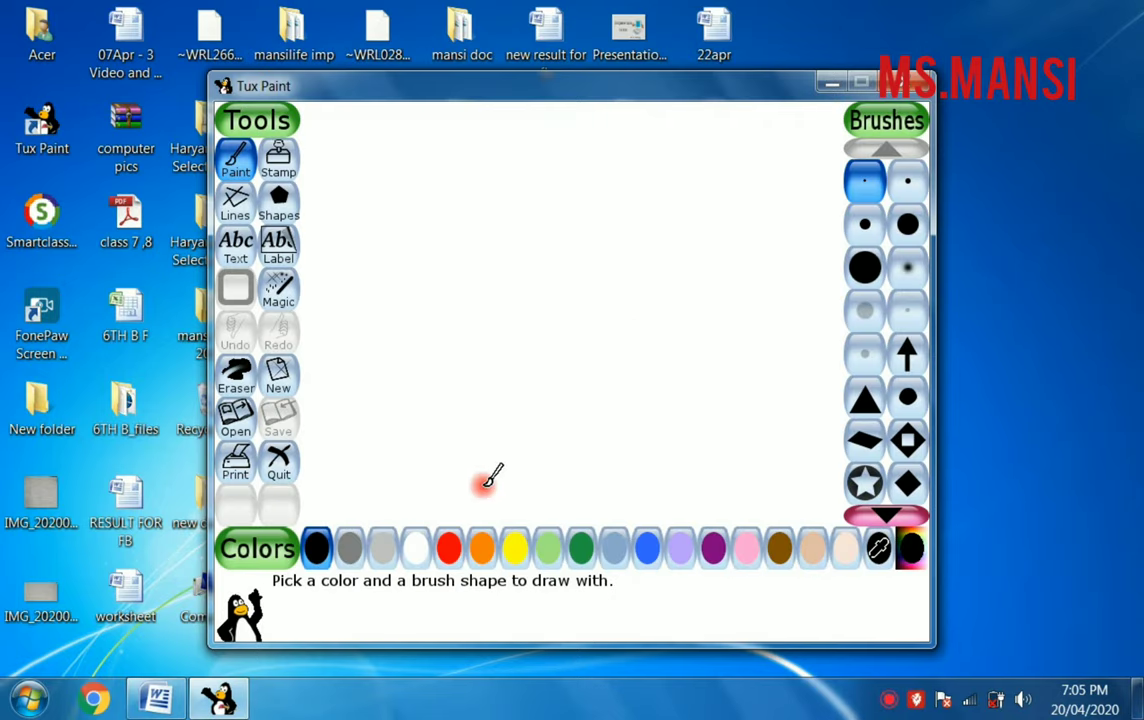
{"action": "mouse_move", "coordinate": [432, 330]}
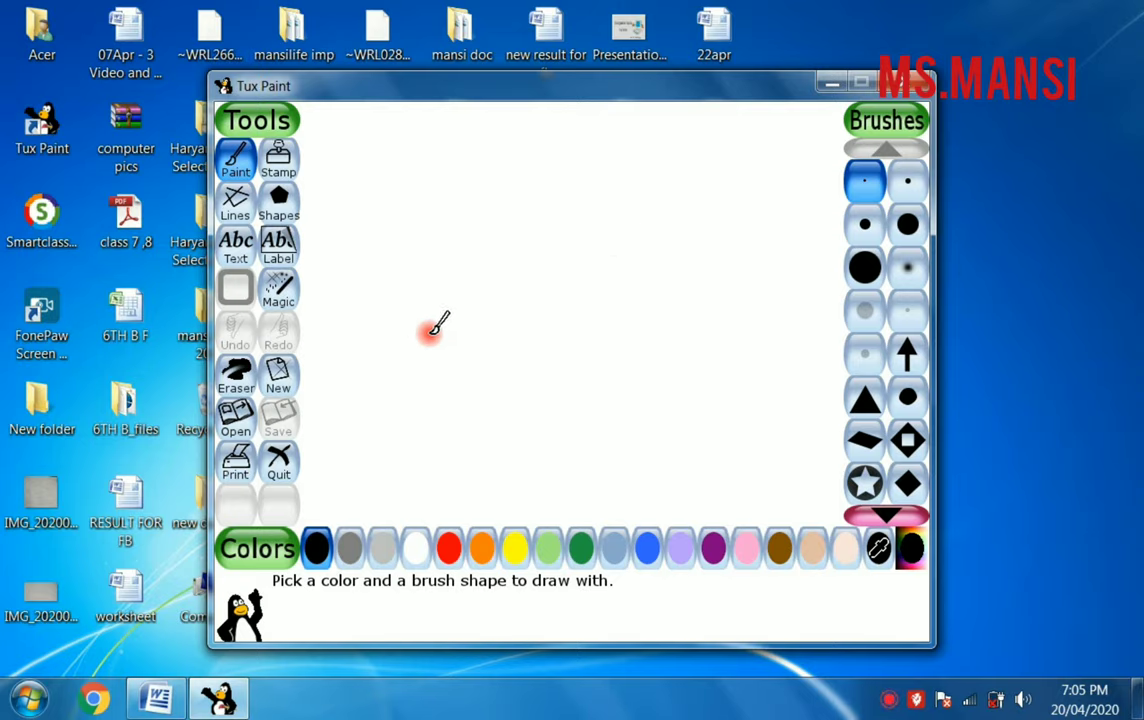
{"action": "mouse_move", "coordinate": [398, 328]}
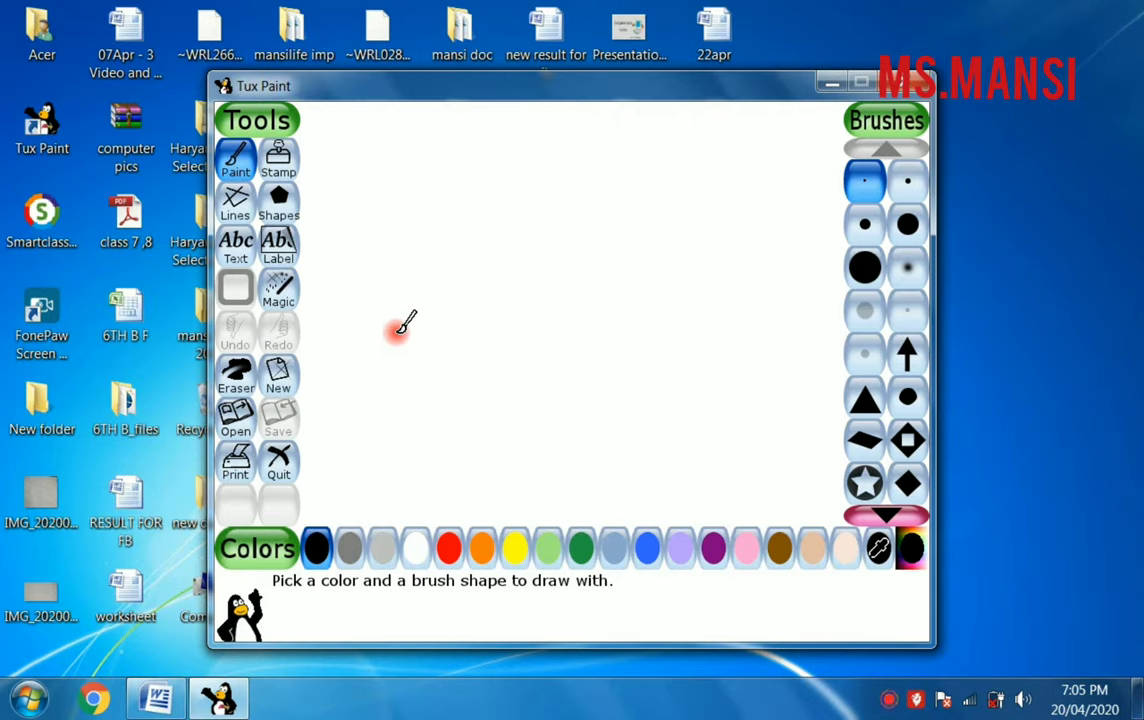
{"action": "mouse_move", "coordinate": [391, 388]}
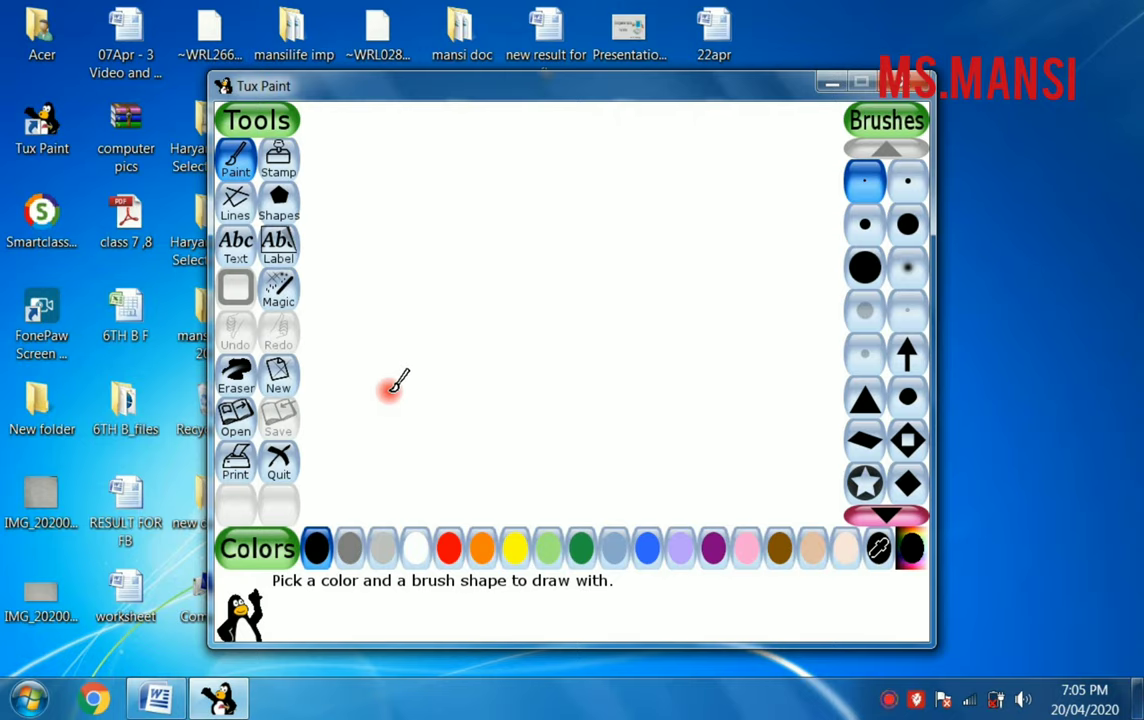